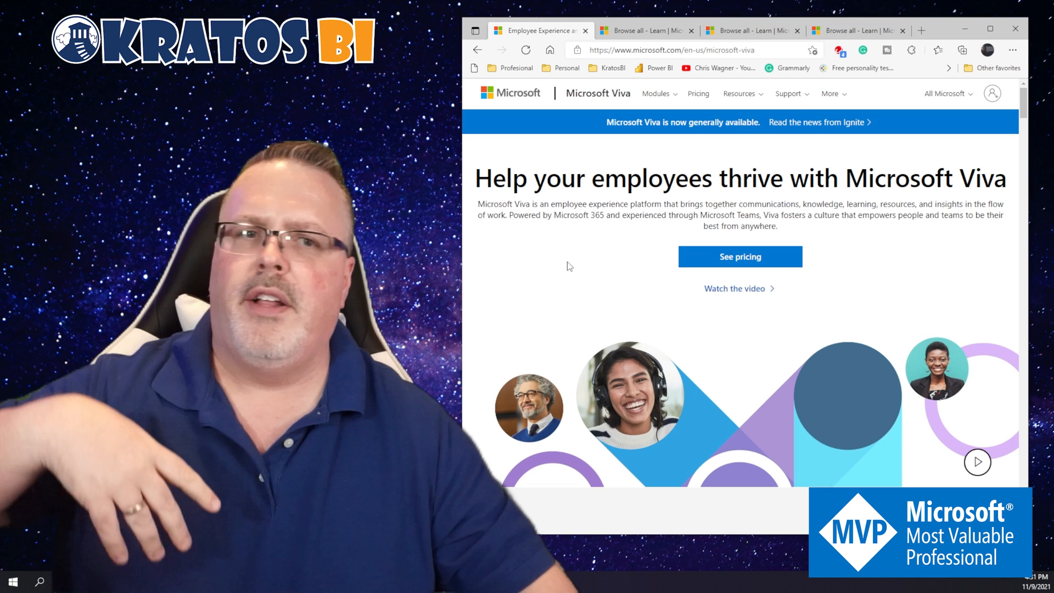
Step: Scroll to the Viva Learning section, then switch to the Microsoft Learn Browse all tab
{"action": "scroll", "scroll_direction": "down", "scroll_amount": 3}
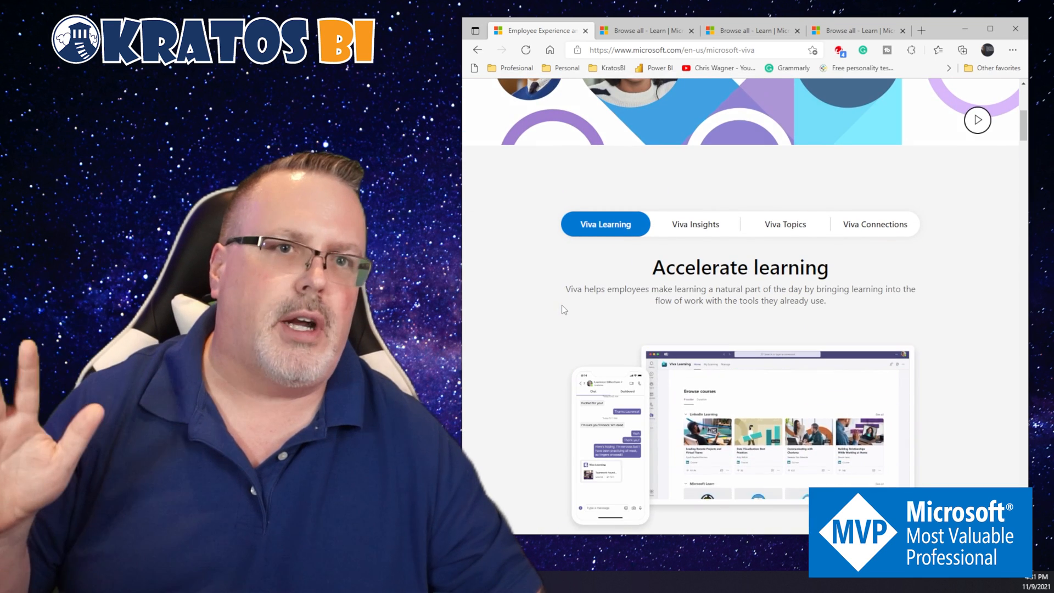
{"action": "scroll", "scroll_direction": "down", "scroll_amount": 3}
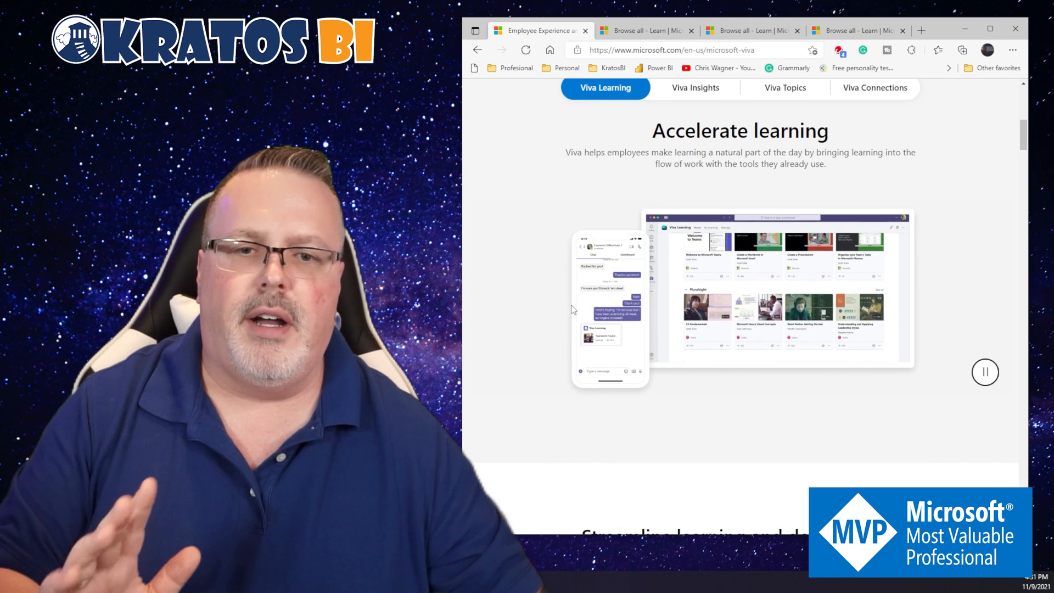
{"action": "left_click", "coordinate": [985, 372]}
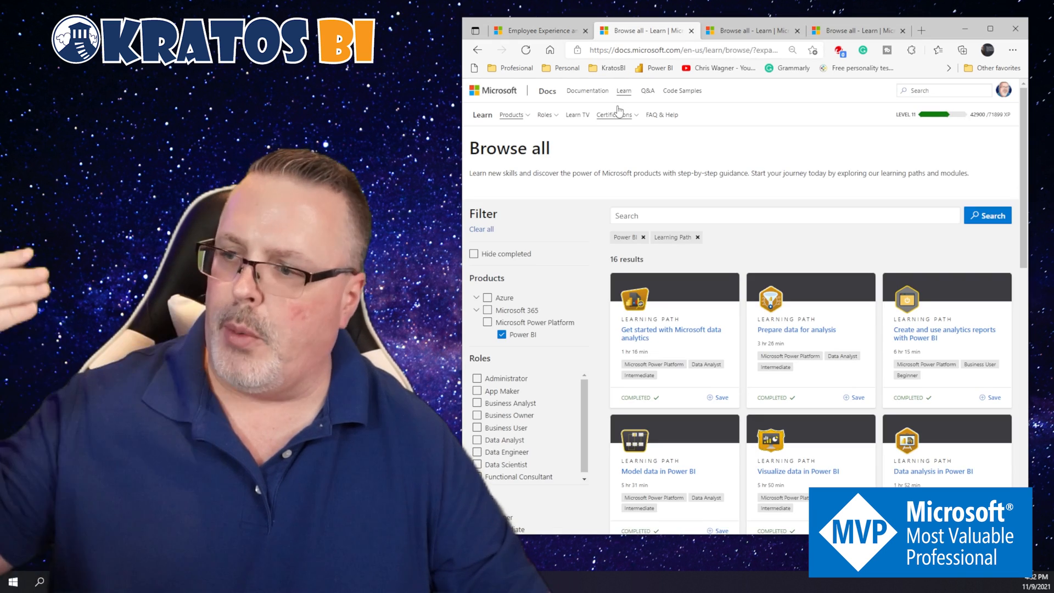
{"action": "scroll", "scroll_direction": "down", "scroll_amount": 3}
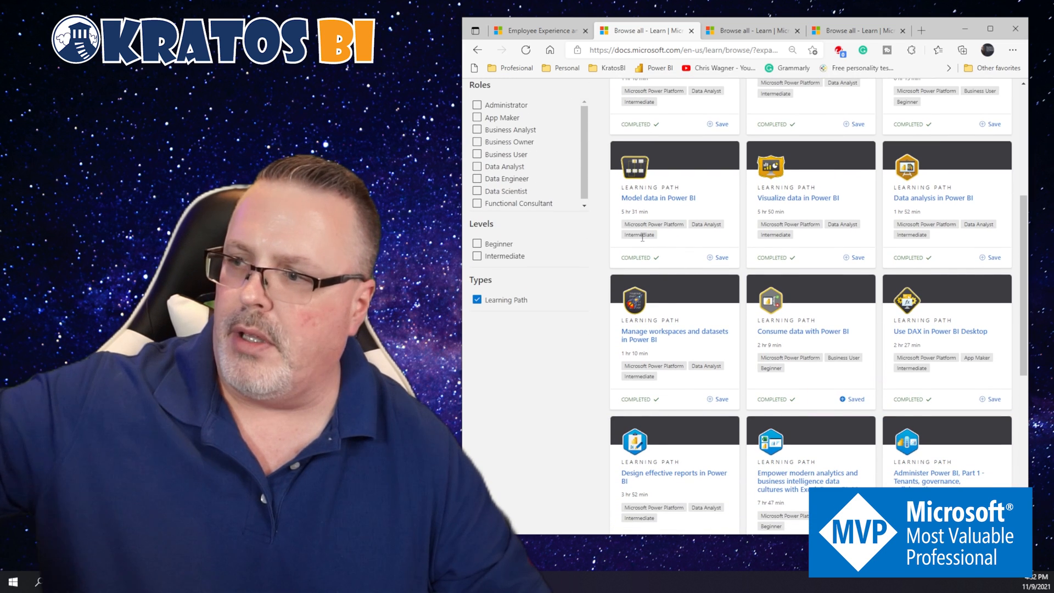
{"action": "scroll", "scroll_direction": "down", "scroll_amount": 3}
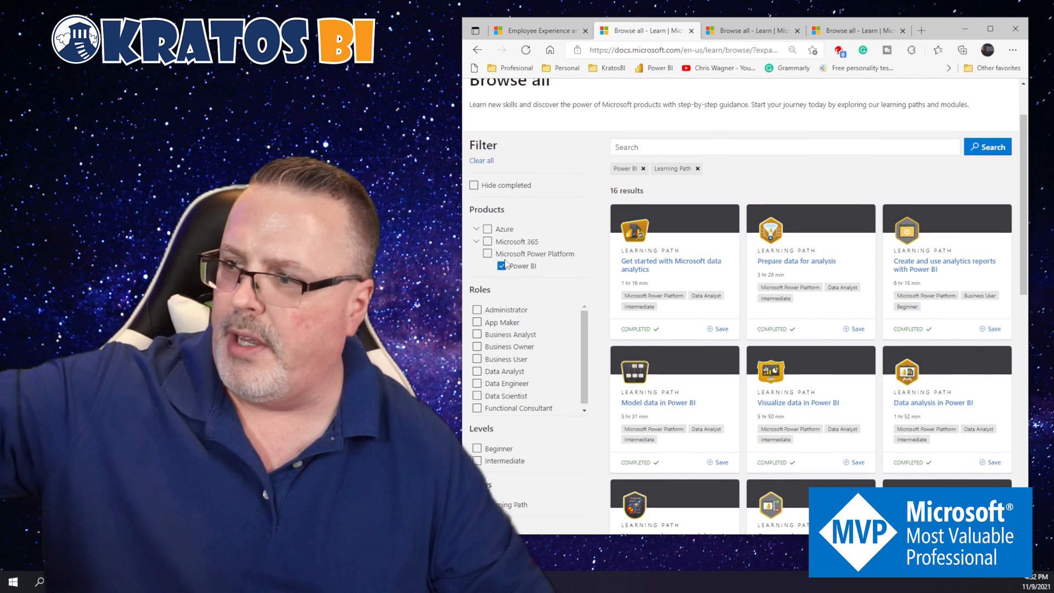
{"action": "scroll", "scroll_direction": "down", "scroll_amount": 3}
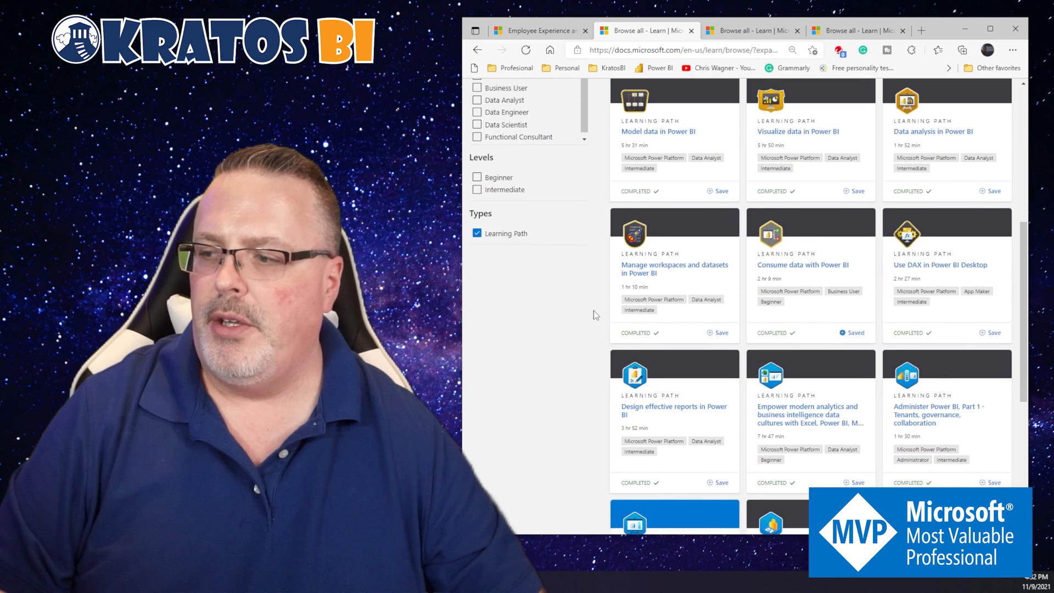
{"action": "scroll", "scroll_direction": "down", "scroll_amount": 3}
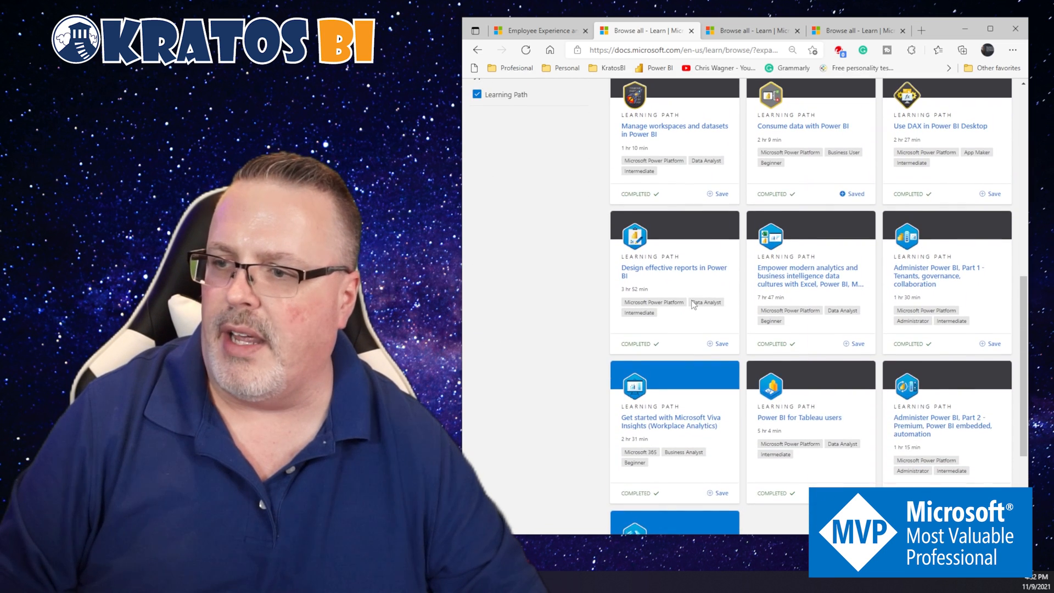
{"action": "scroll", "scroll_direction": "down", "scroll_amount": 3}
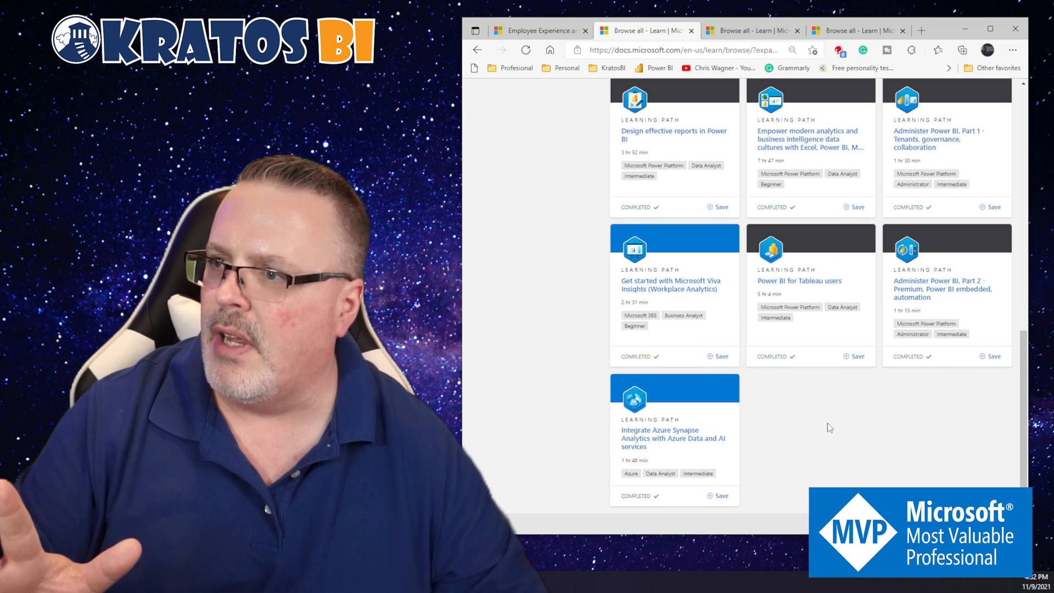
{"action": "right_click", "coordinate": [674, 271]}
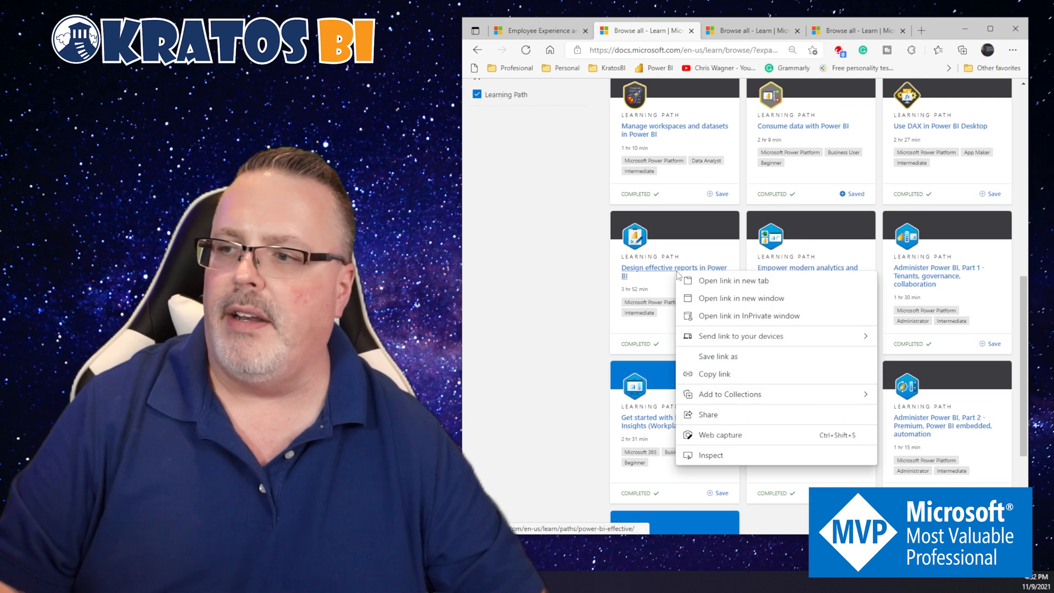
{"action": "left_click", "coordinate": [733, 280]}
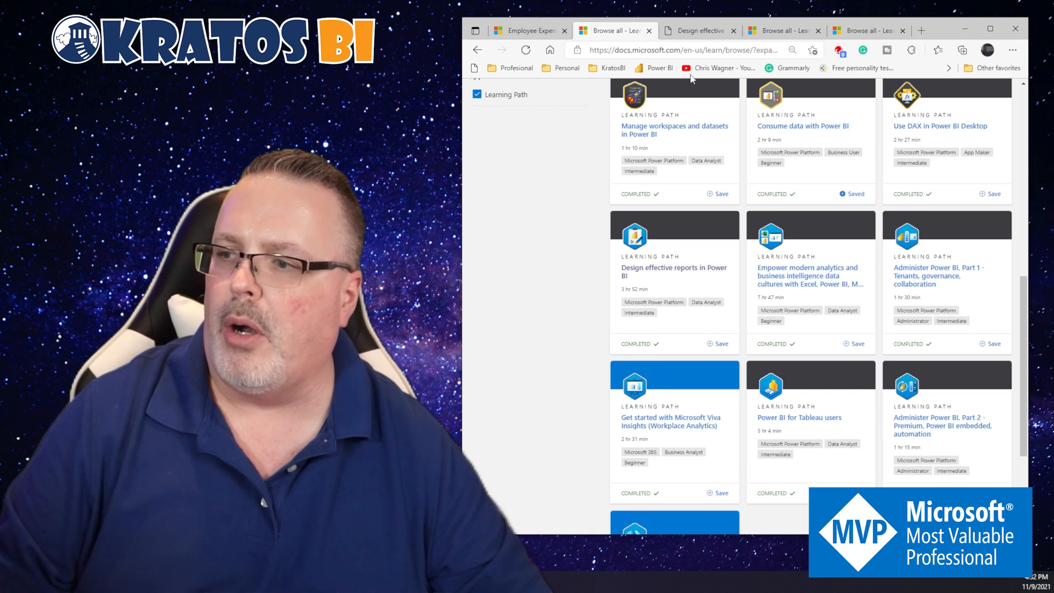
{"action": "left_click", "coordinate": [699, 30]}
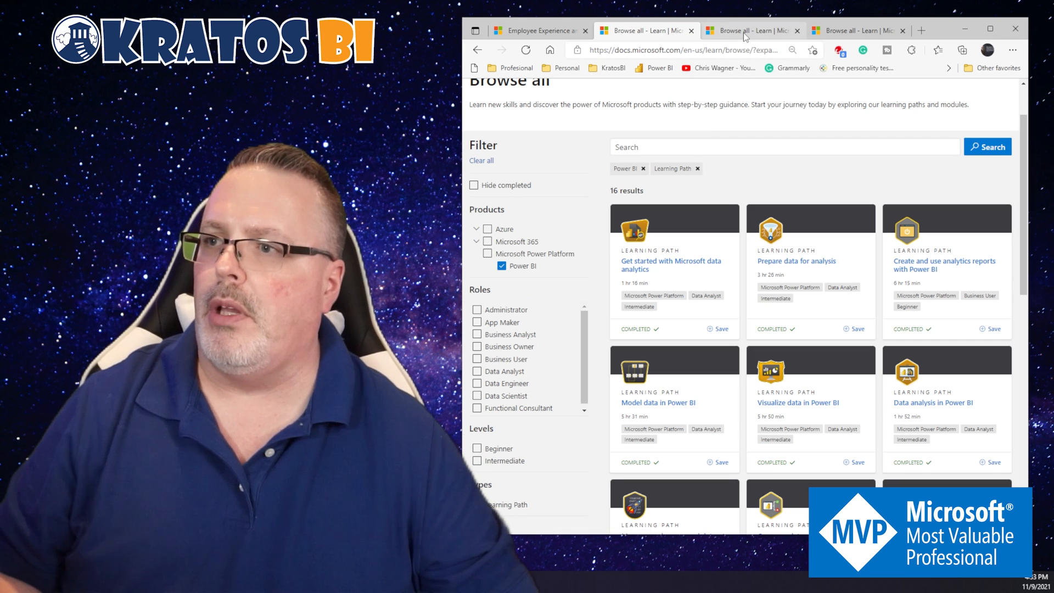
{"action": "left_click", "coordinate": [751, 31]}
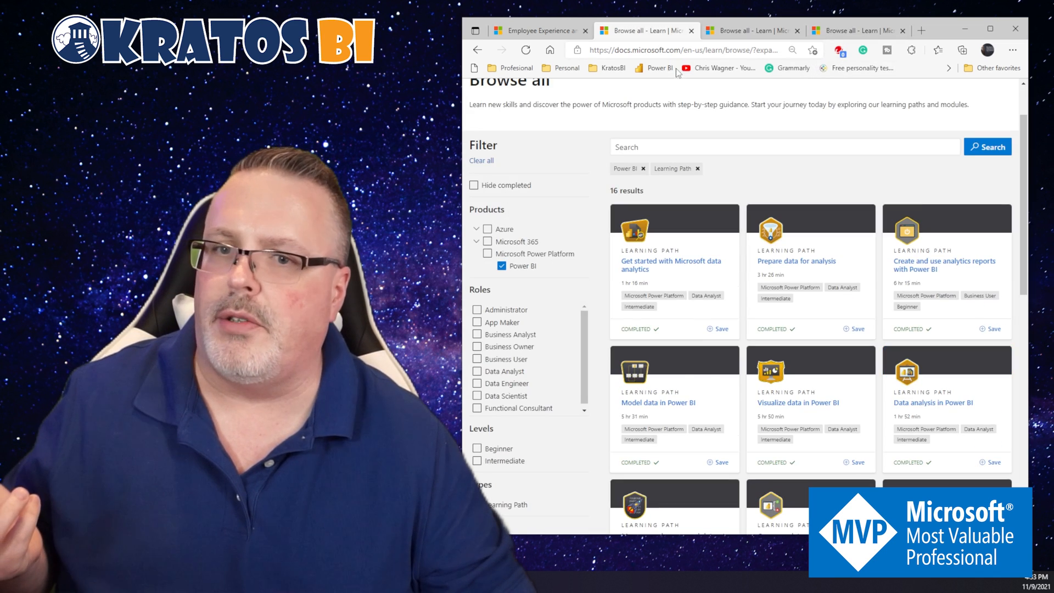
{"action": "left_click", "coordinate": [782, 146]}
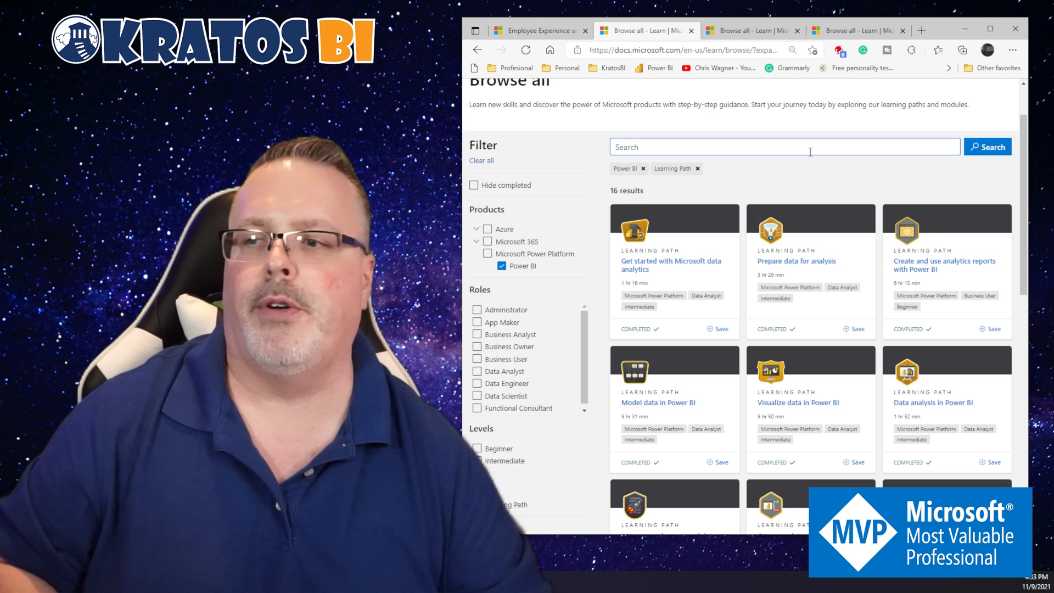
{"action": "scroll", "scroll_direction": "down", "scroll_amount": 3}
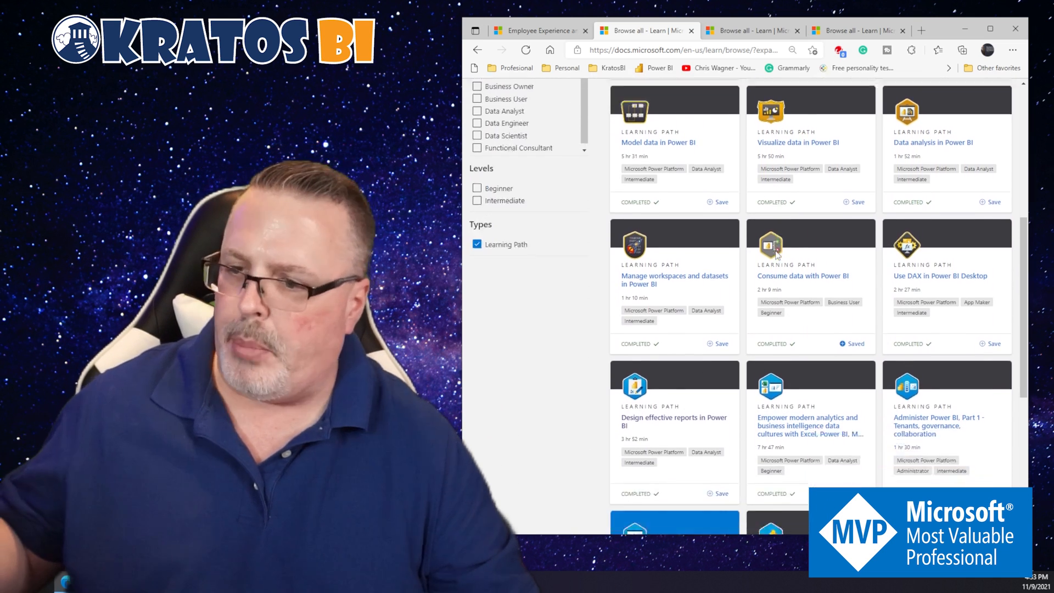
{"action": "scroll", "scroll_direction": "down", "scroll_amount": 3}
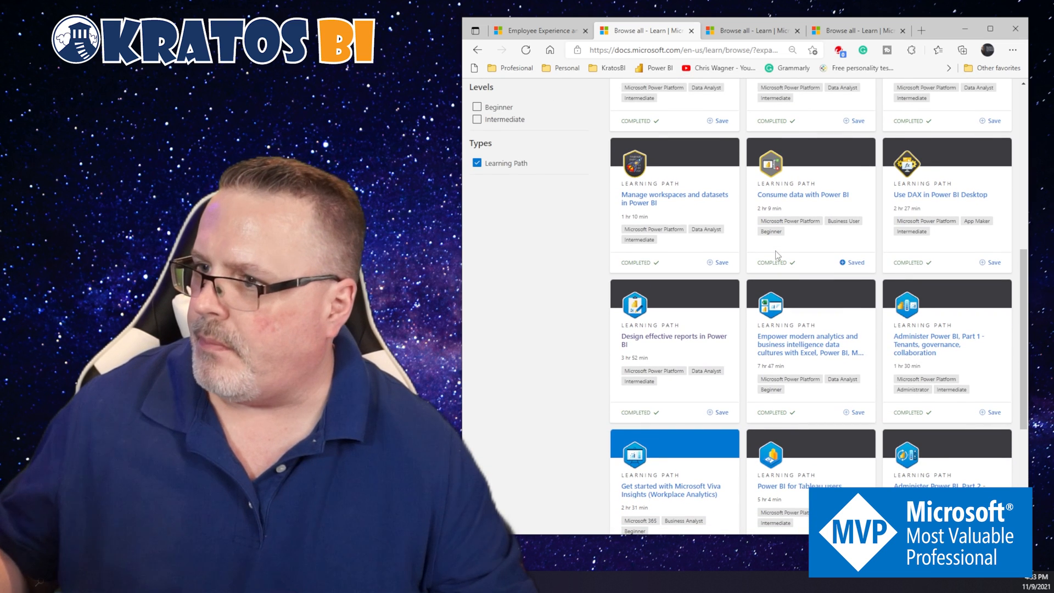
{"action": "scroll", "scroll_direction": "down", "scroll_amount": 3}
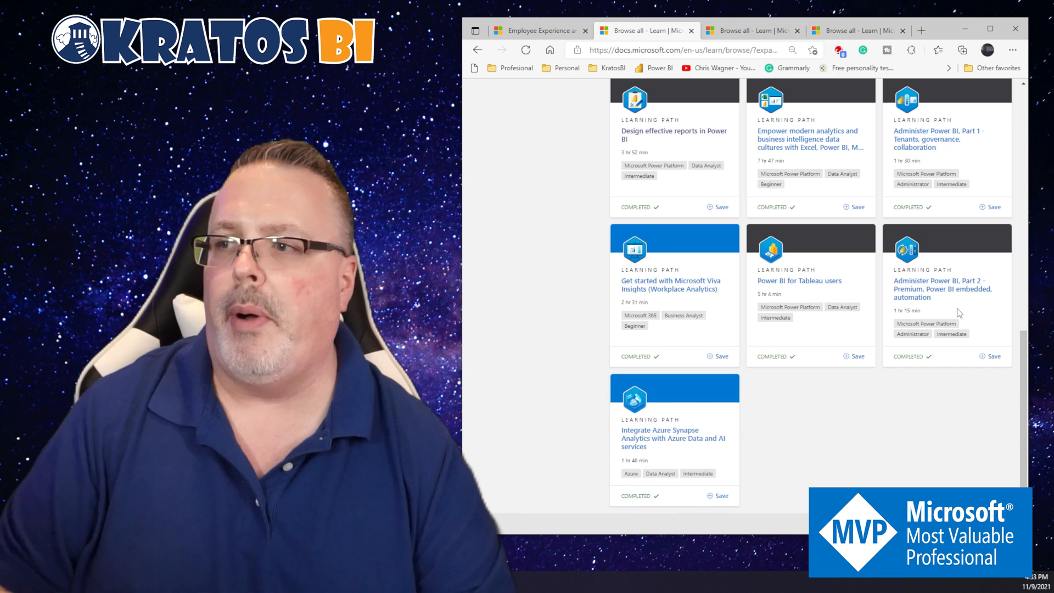
{"action": "scroll", "scroll_direction": "up", "scroll_amount": 3}
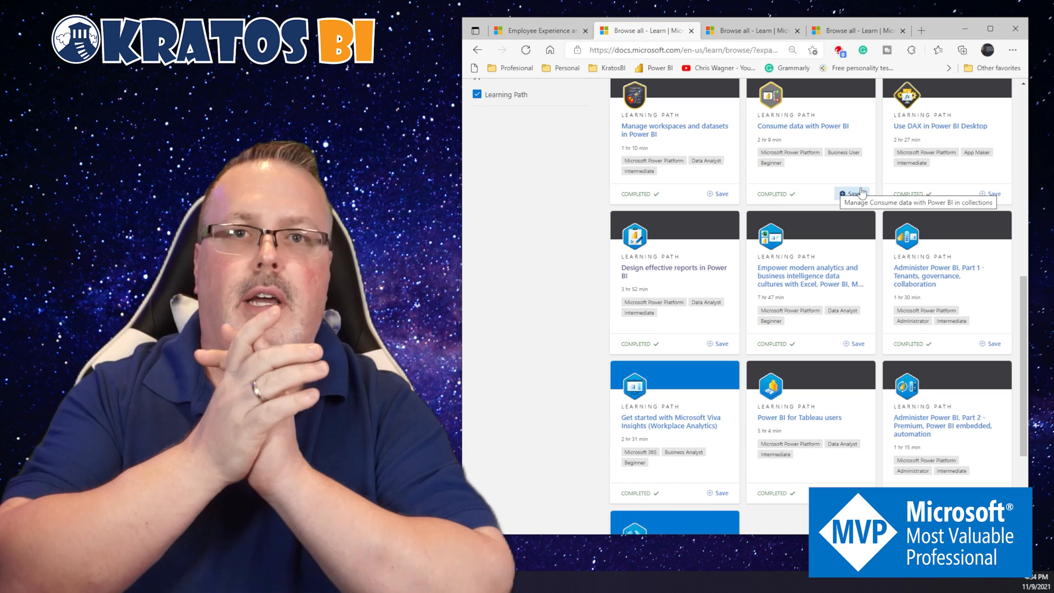
{"action": "left_click", "coordinate": [849, 193]}
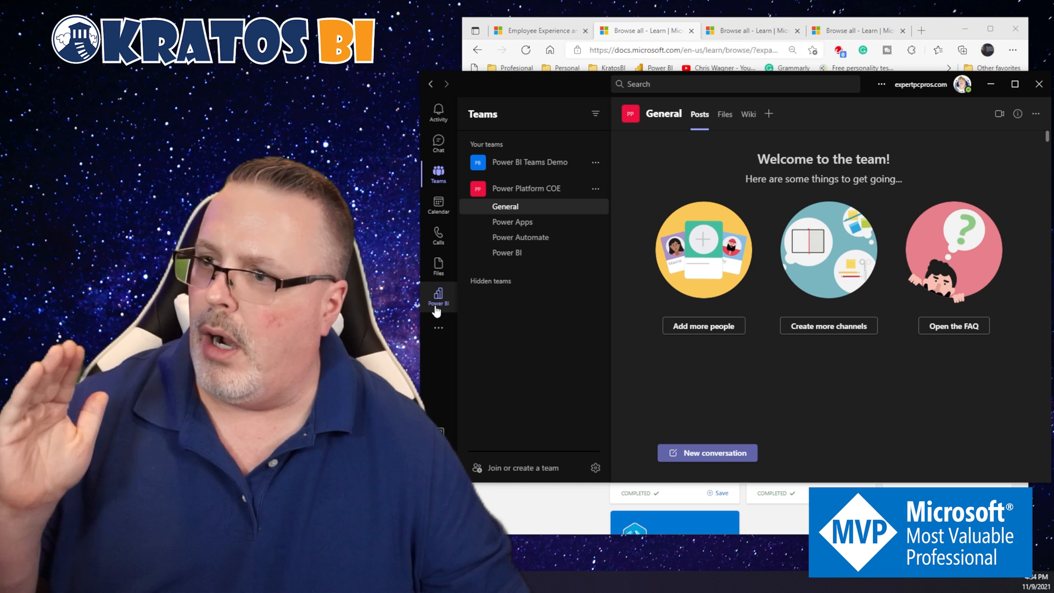
Step: Launch the Viva Learning app from Teams' more apps list and dismiss the Home tip
{"action": "left_click", "coordinate": [438, 328]}
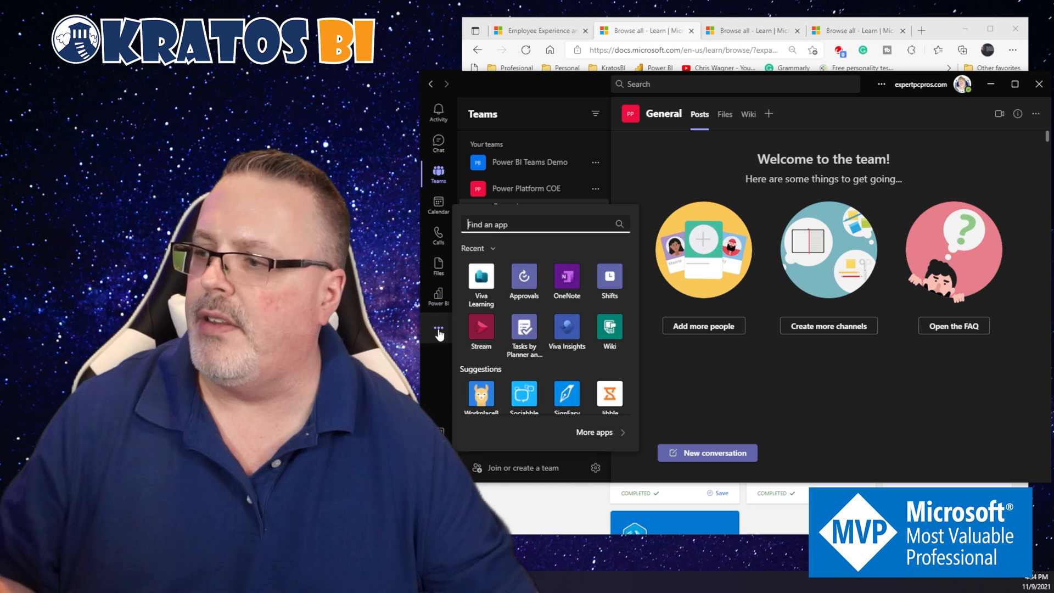
{"action": "left_click", "coordinate": [481, 282]}
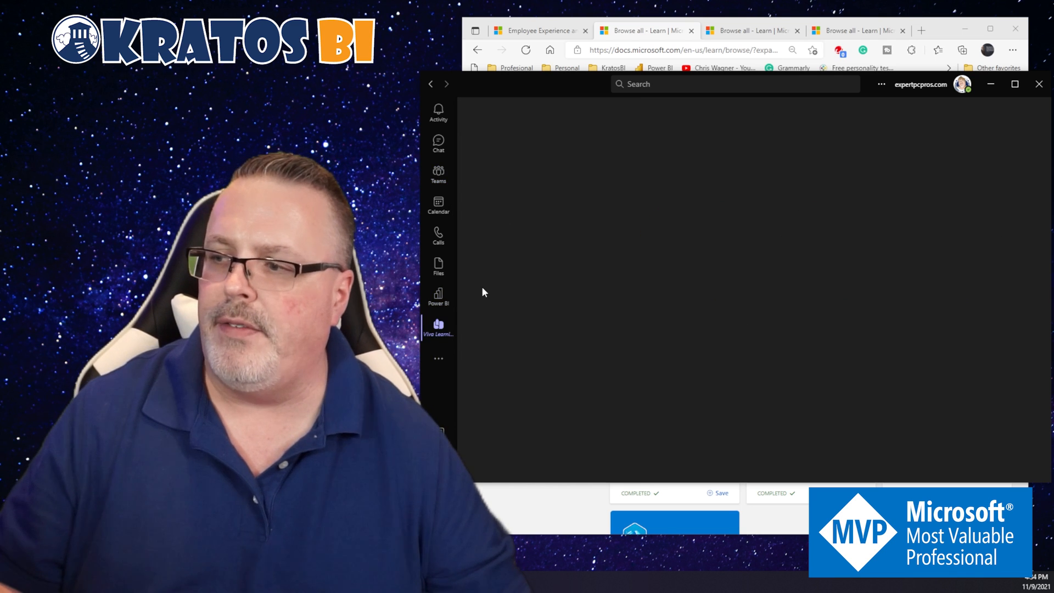
{"action": "left_click", "coordinate": [438, 326]}
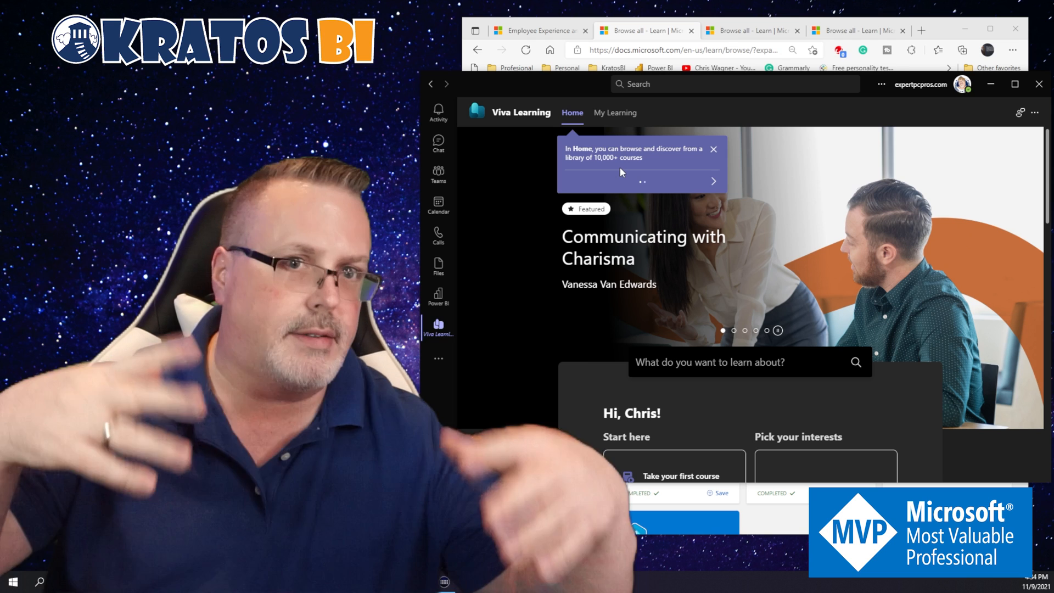
{"action": "left_click", "coordinate": [713, 148]}
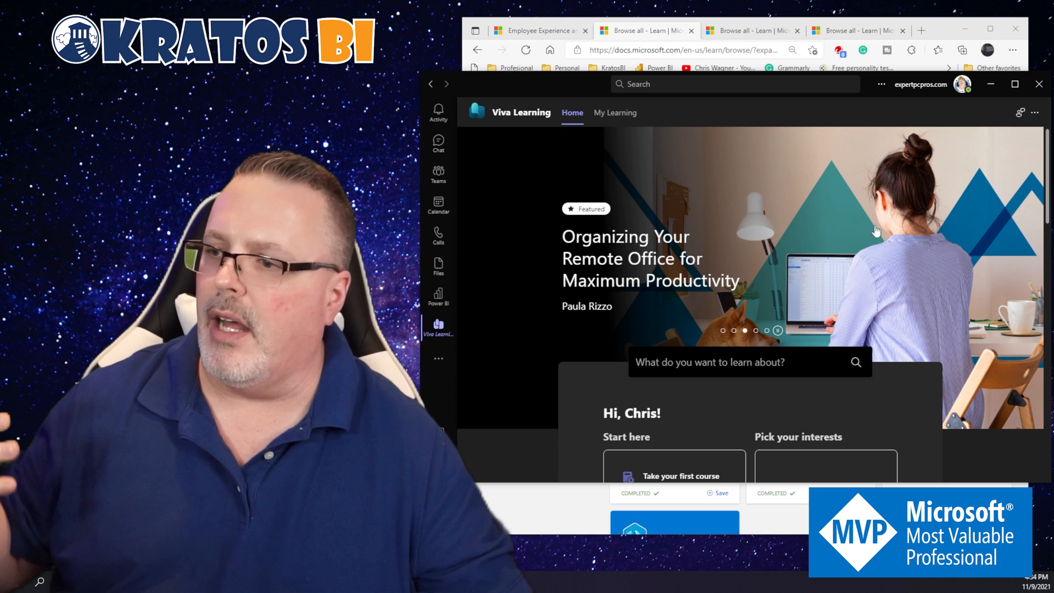
Step: Browse the Viva Learning home library and step back to the previous featured course
{"action": "scroll", "scroll_direction": "down", "scroll_amount": 3}
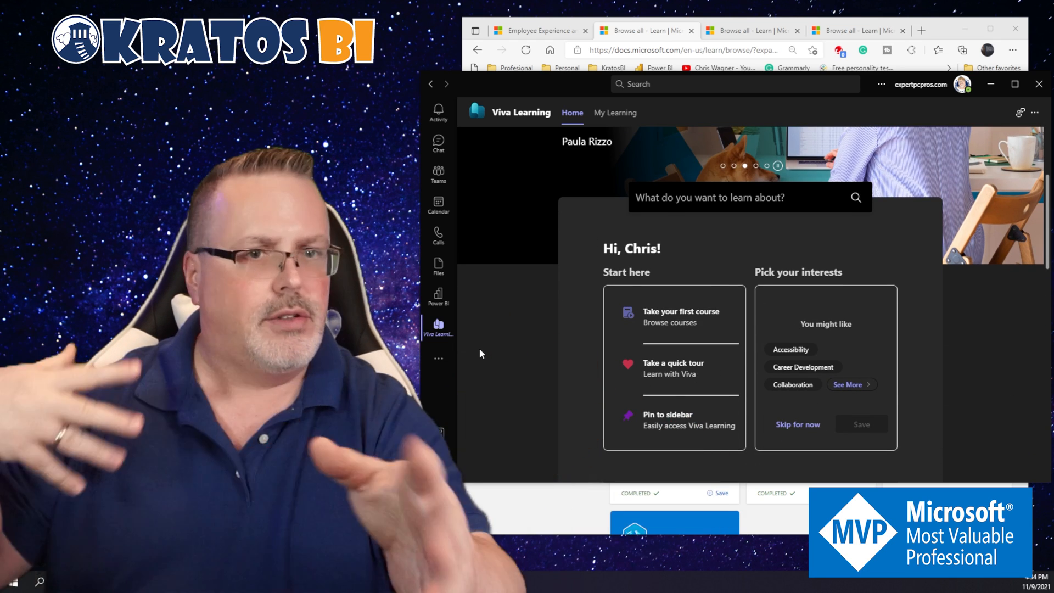
{"action": "scroll", "scroll_direction": "down", "scroll_amount": 3}
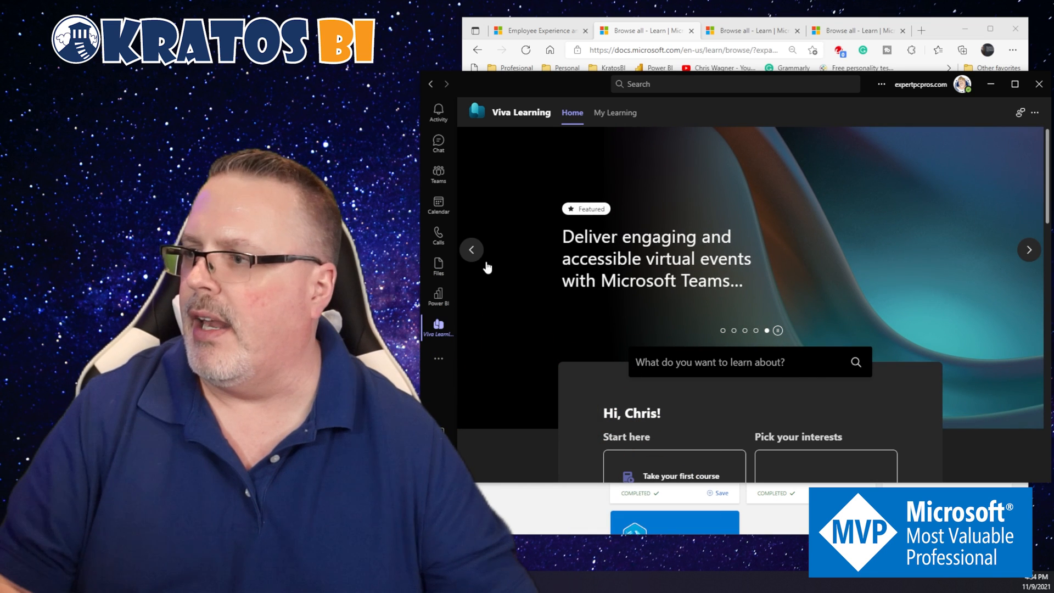
{"action": "left_click", "coordinate": [438, 174]}
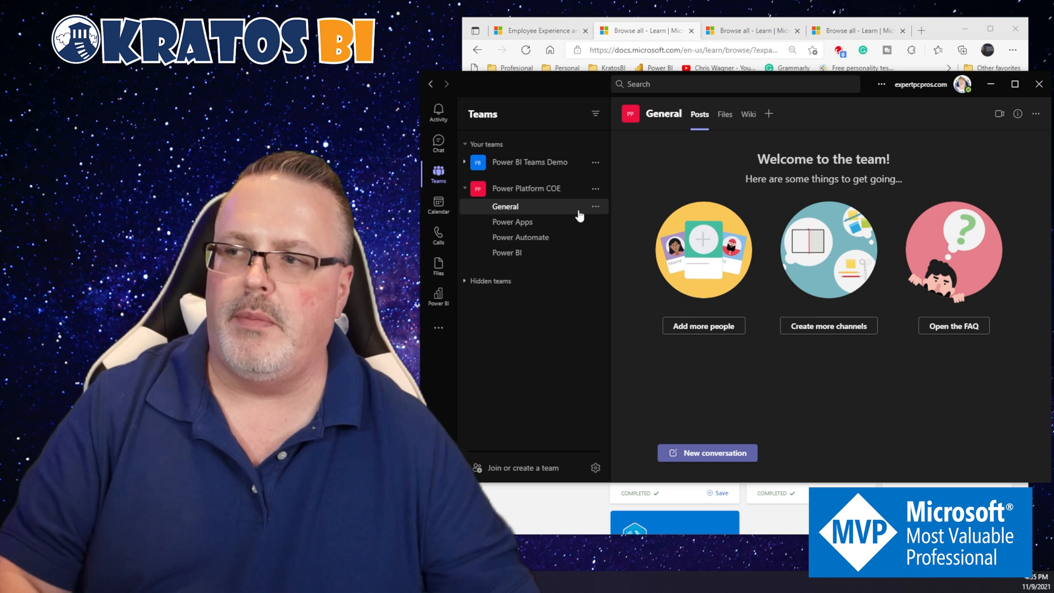
Step: Return to Teams and select the Power Platform COE team's General channel
{"action": "left_click", "coordinate": [507, 253]}
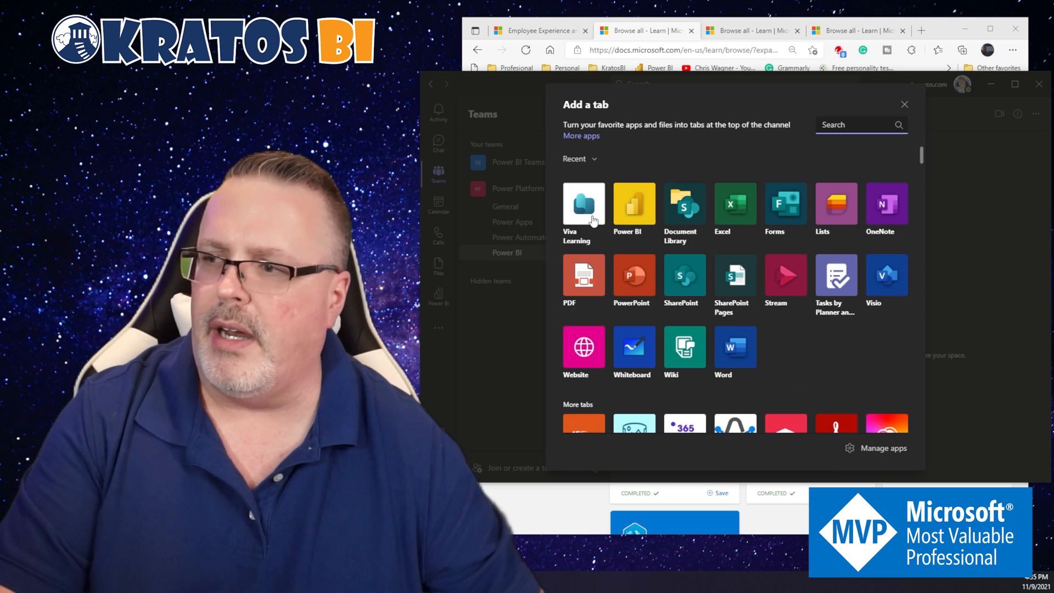
Step: Choose Viva Learning in Add a tab and add it to the Power BI channel
{"action": "left_click", "coordinate": [903, 104]}
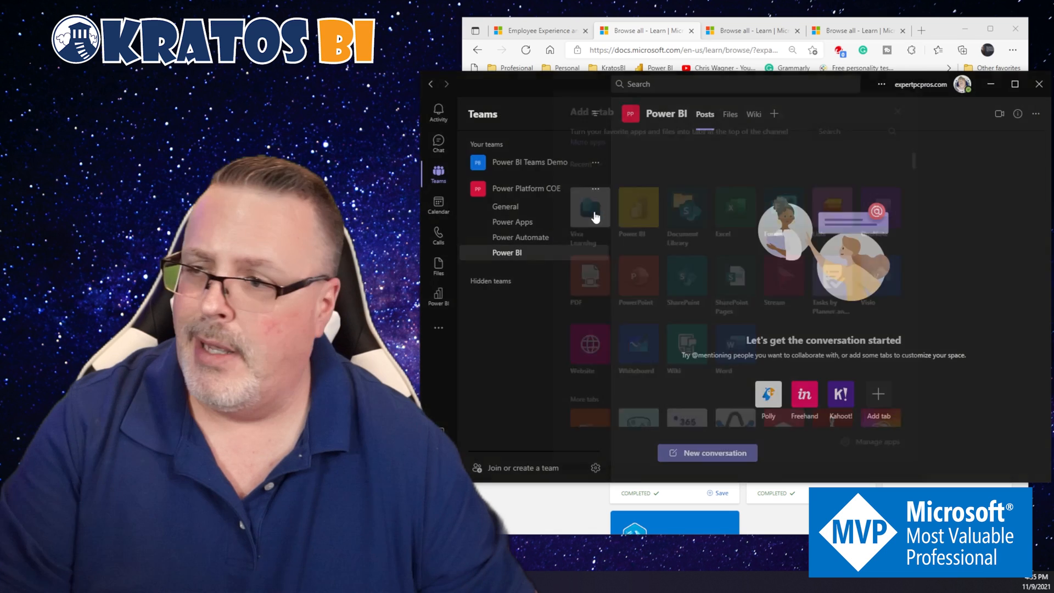
{"action": "left_click", "coordinate": [589, 208]}
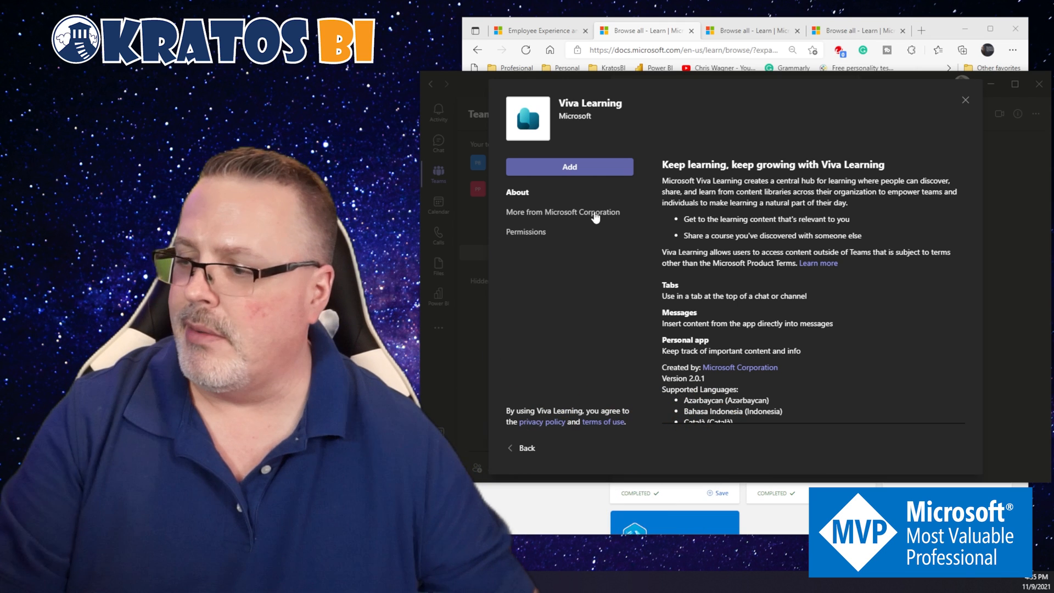
{"action": "mouse_move", "coordinate": [595, 175]}
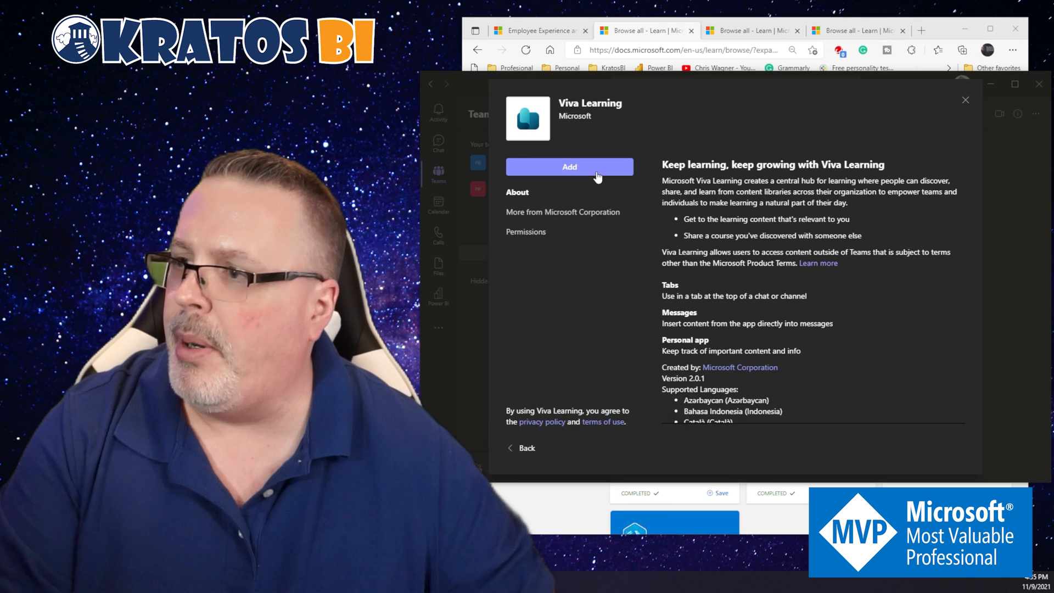
{"action": "left_click", "coordinate": [570, 167]}
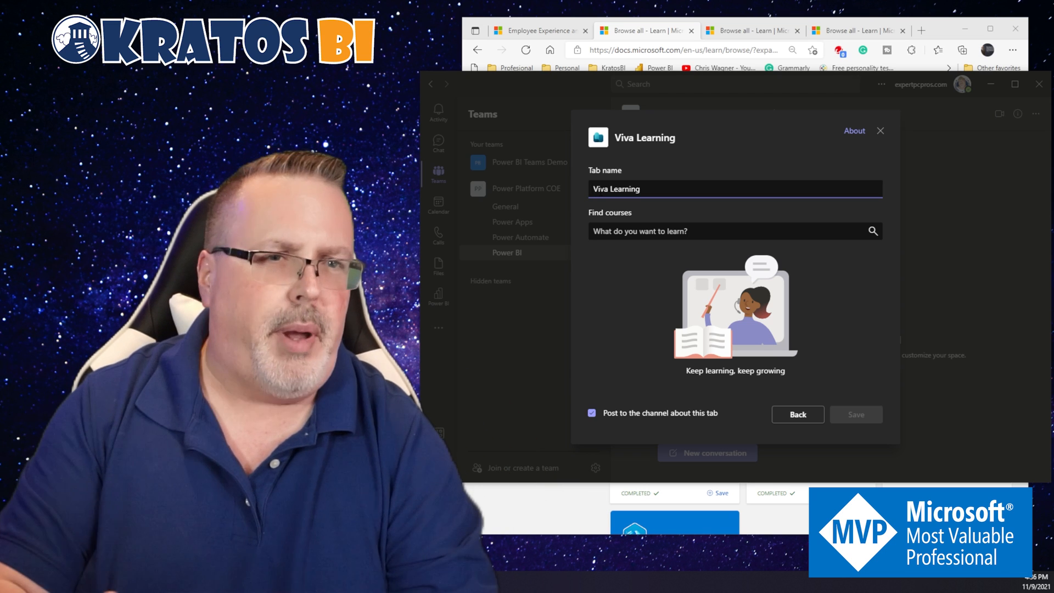
Step: Name the tab Power BI Viva Learning Path and search the courses for 'power bi'
{"action": "type", "text": "Power BI"}
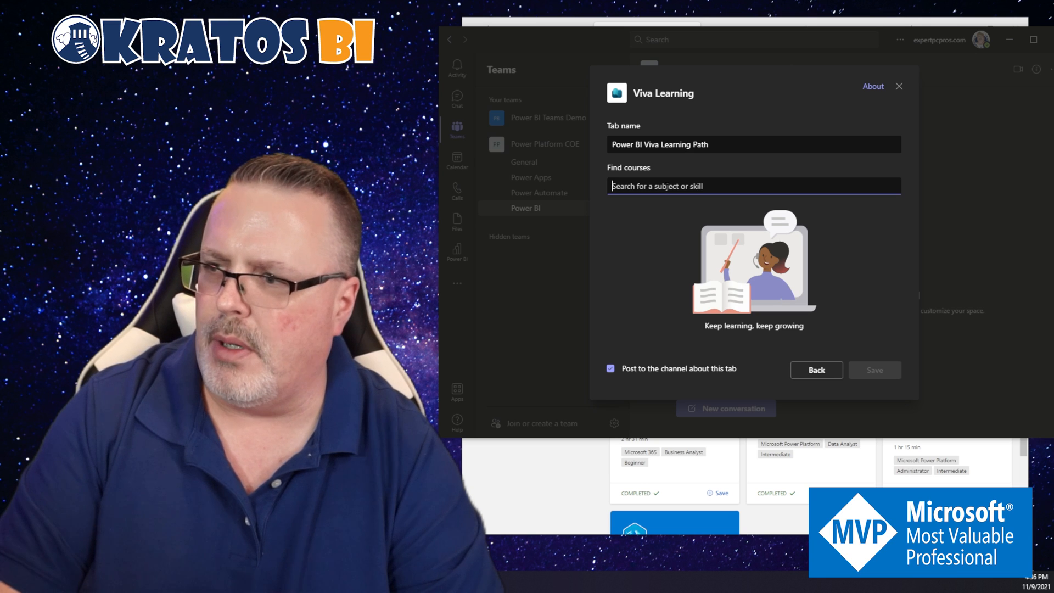
{"action": "type", "text": "power bi"}
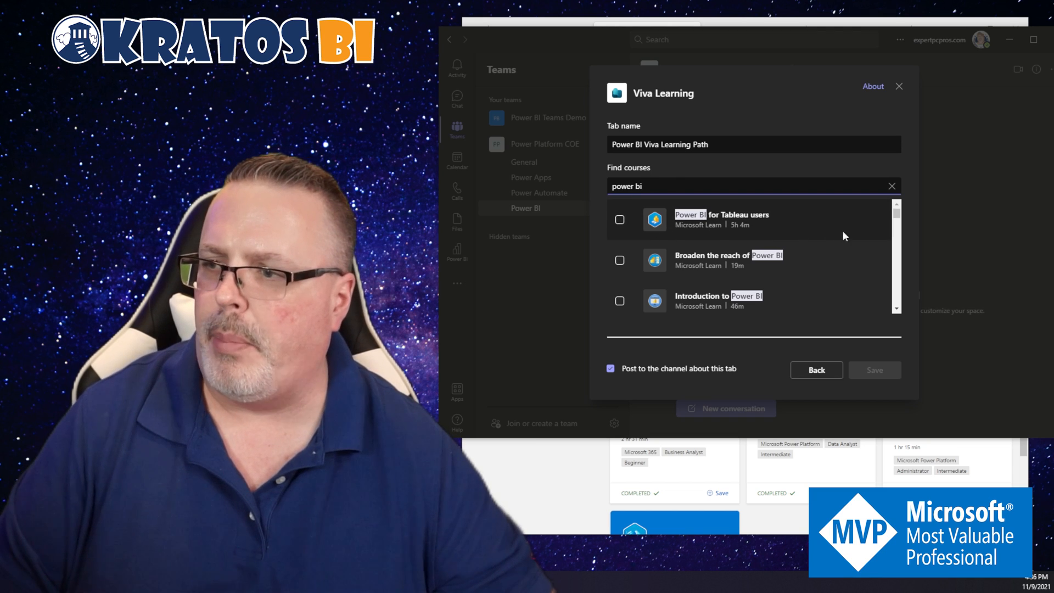
{"action": "scroll", "scroll_direction": "down", "scroll_amount": 3}
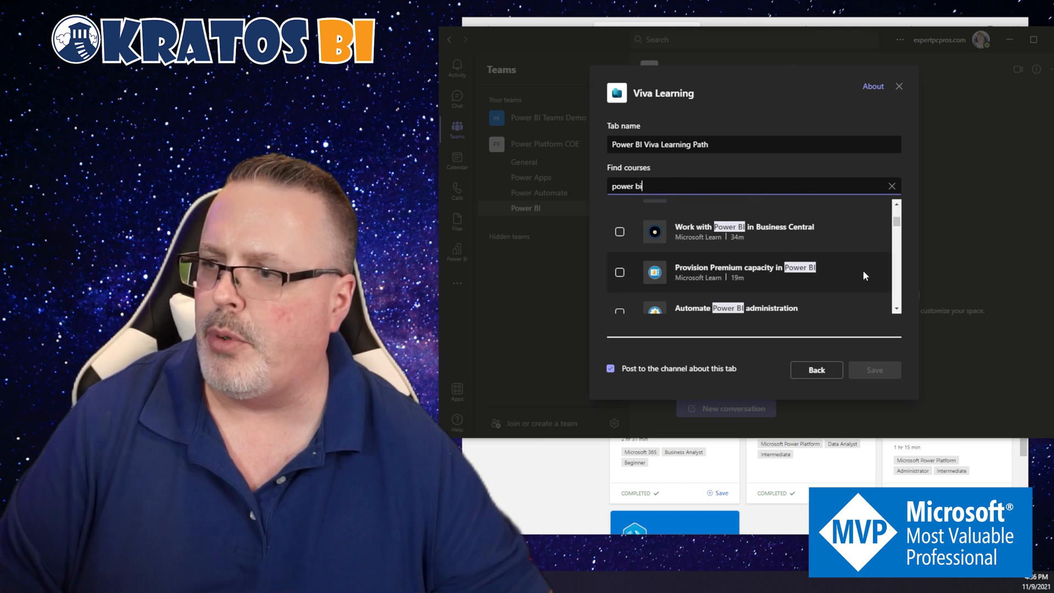
{"action": "scroll", "scroll_direction": "down", "scroll_amount": 3}
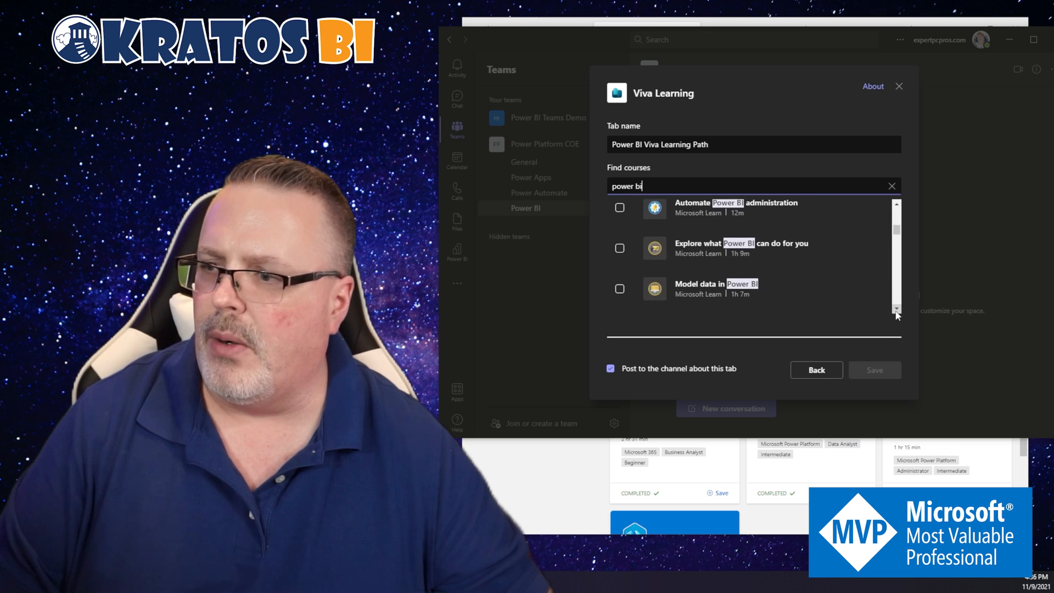
{"action": "scroll", "scroll_direction": "down", "scroll_amount": 3}
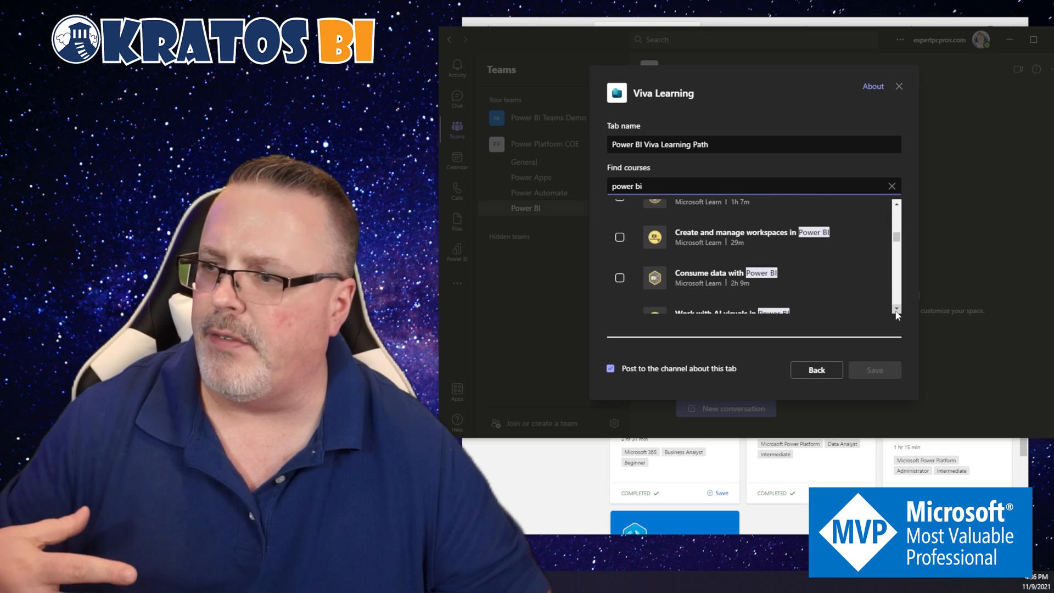
{"action": "scroll", "scroll_direction": "down", "scroll_amount": 3}
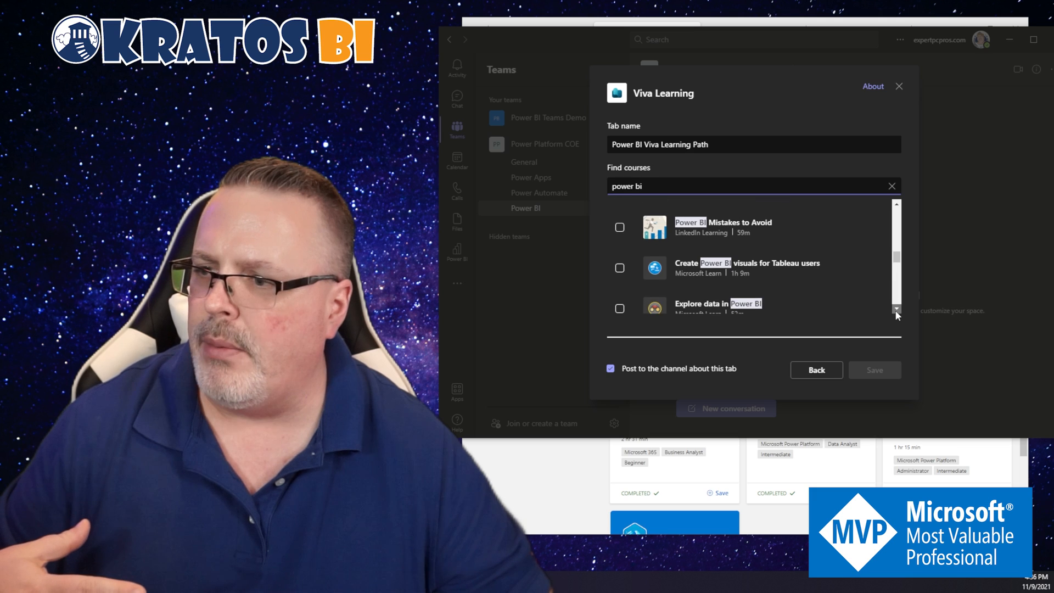
{"action": "scroll", "scroll_direction": "down", "scroll_amount": 3}
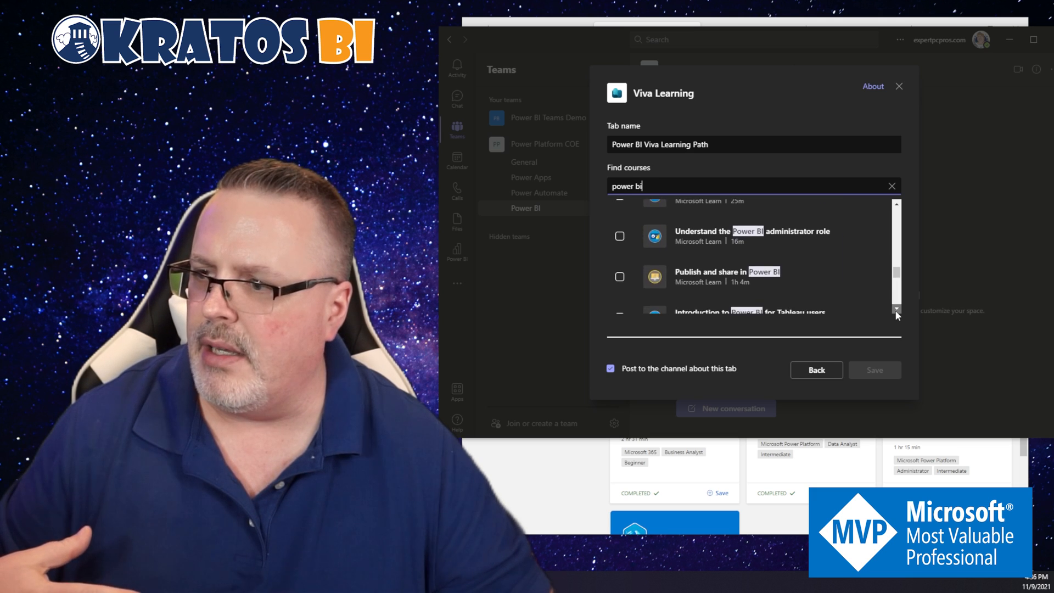
{"action": "left_click", "coordinate": [897, 311]}
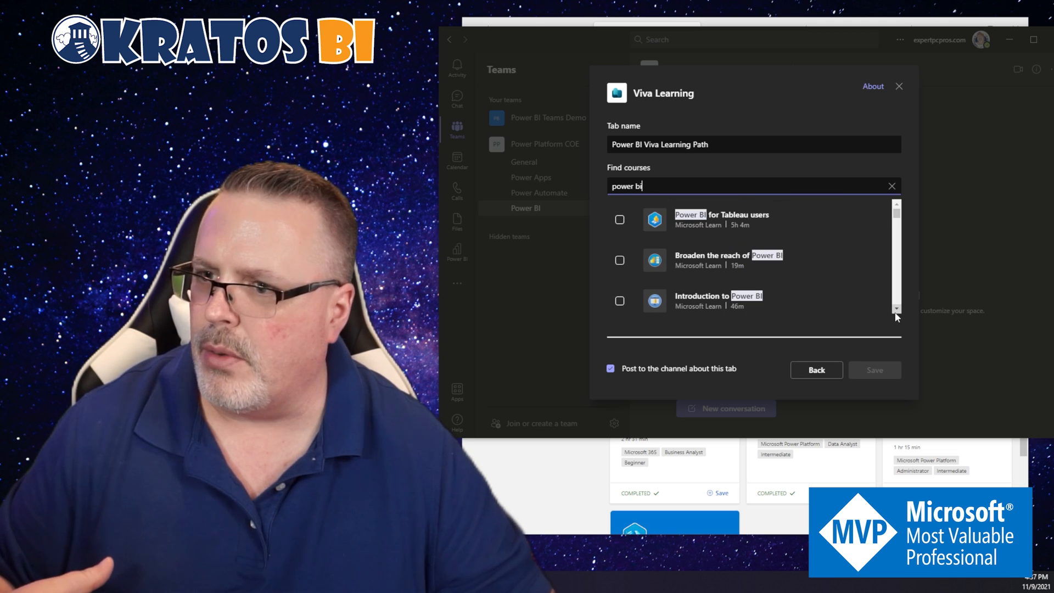
Step: Tick Design effective reports, Power BI Top Skills, Transition from Excel and Get data with Power BI Desktop courses
{"action": "scroll", "scroll_direction": "down", "scroll_amount": 3}
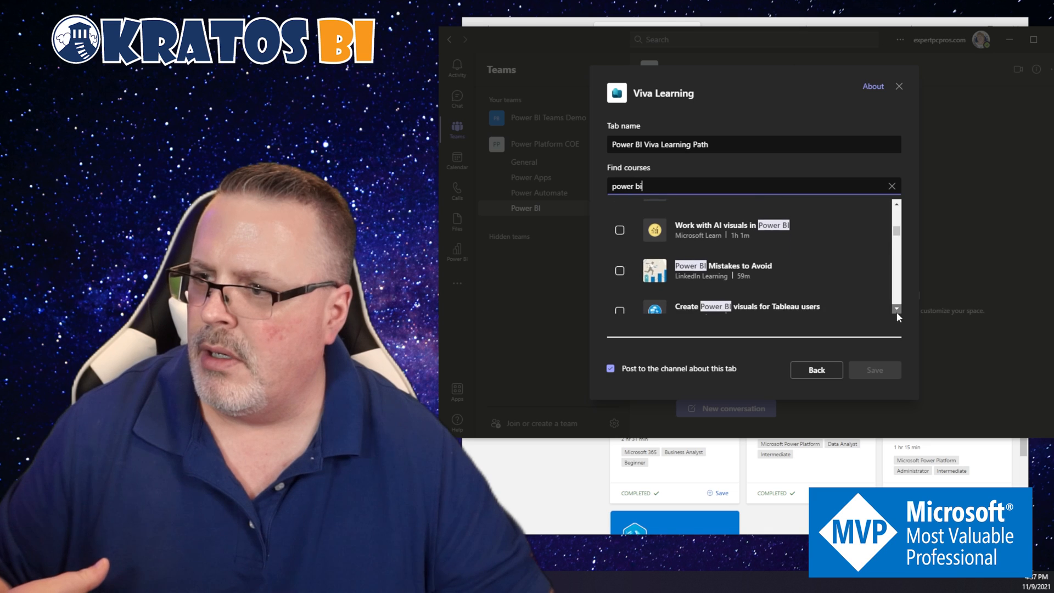
{"action": "scroll", "scroll_direction": "down", "scroll_amount": 3}
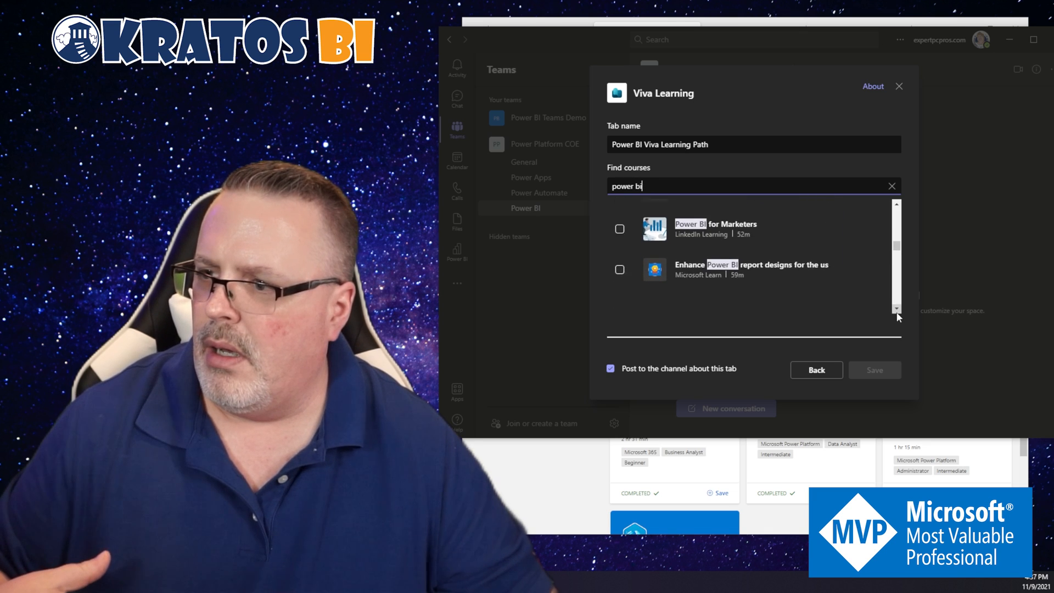
{"action": "scroll", "scroll_direction": "down", "scroll_amount": 3}
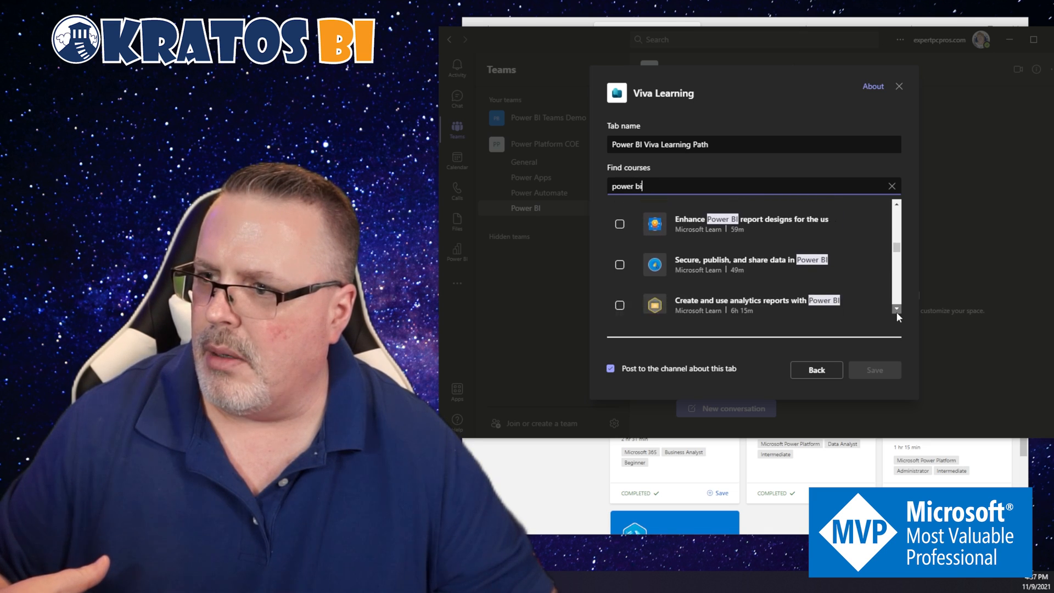
{"action": "scroll", "scroll_direction": "down", "scroll_amount": 3}
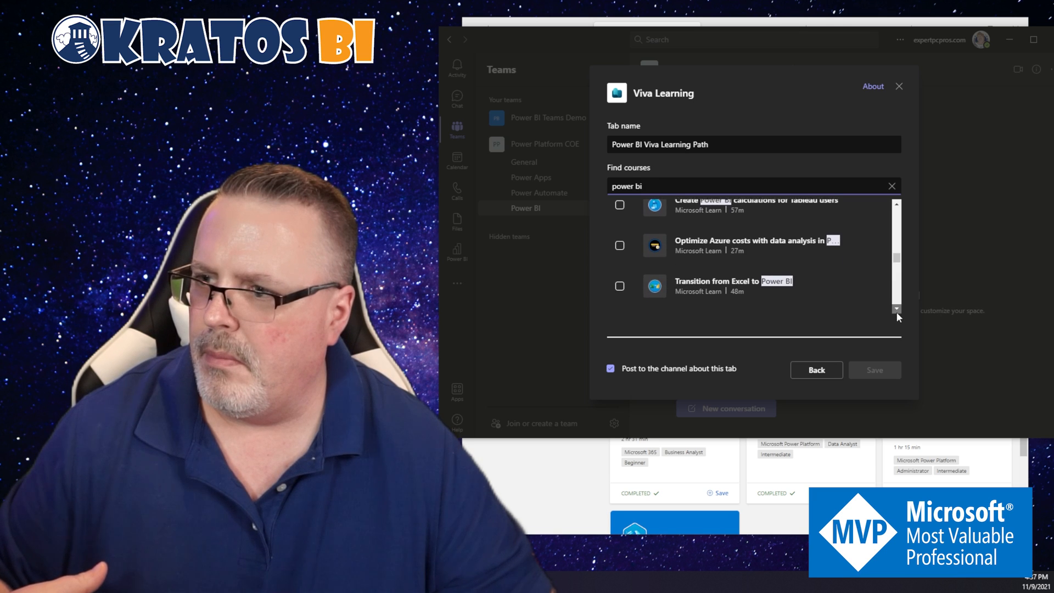
{"action": "scroll", "scroll_direction": "down", "scroll_amount": 3}
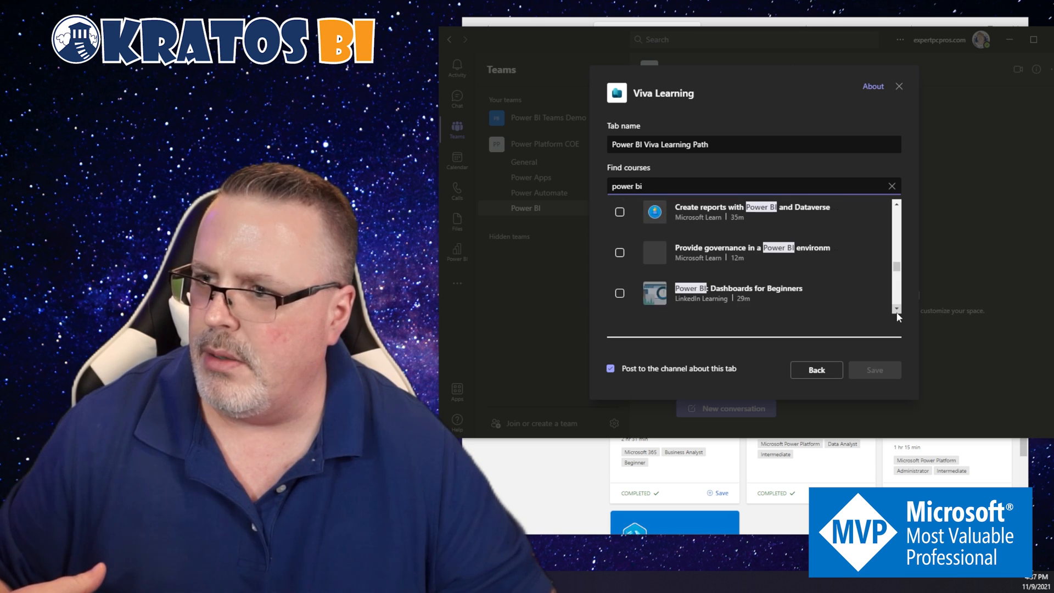
{"action": "scroll", "scroll_direction": "down", "scroll_amount": 3}
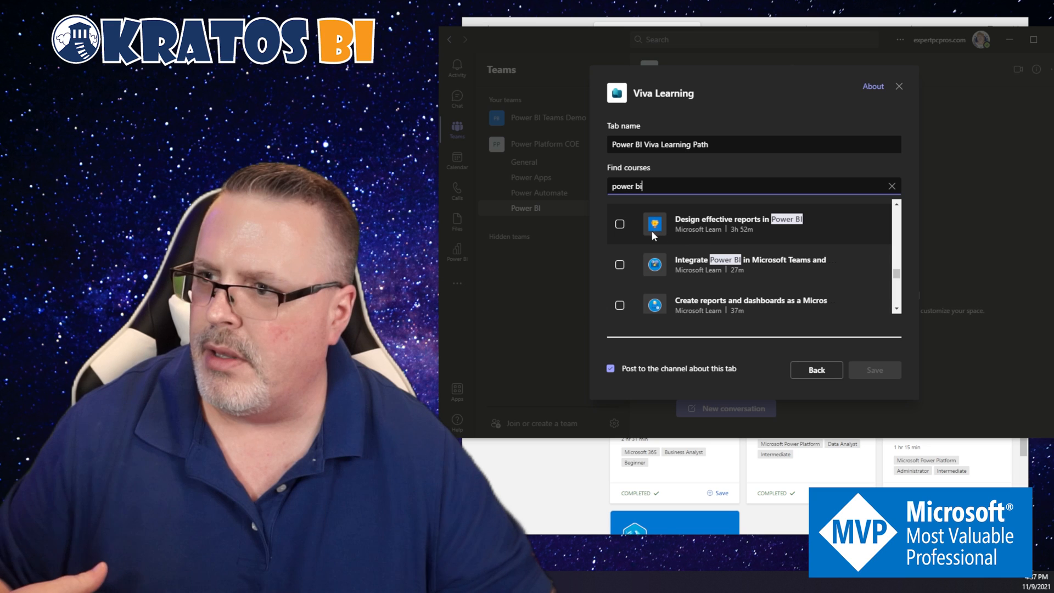
{"action": "left_click", "coordinate": [620, 224]}
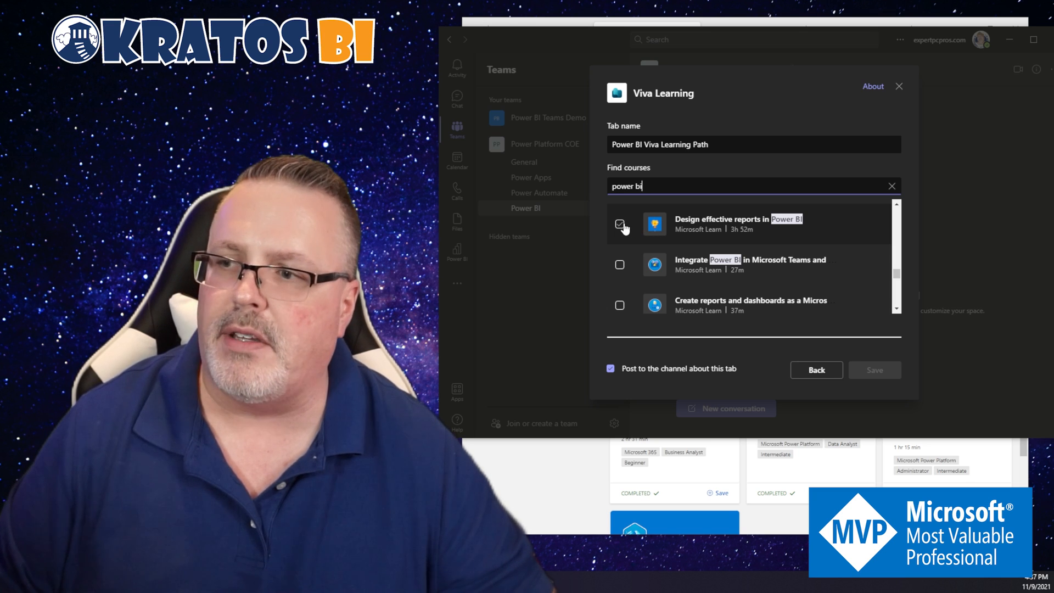
{"action": "left_click", "coordinate": [619, 224]}
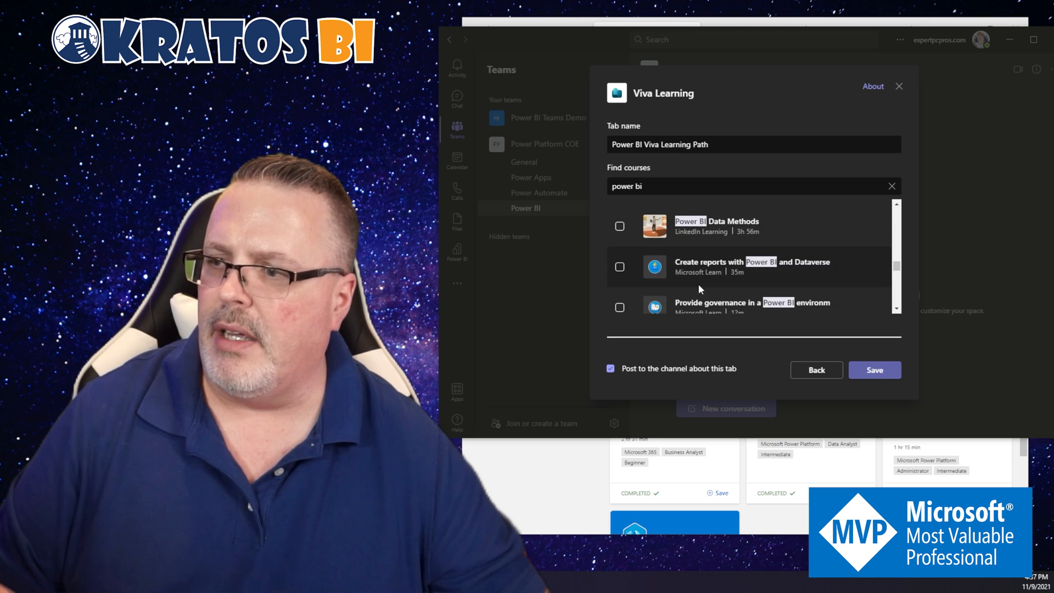
{"action": "scroll", "scroll_direction": "down", "scroll_amount": 3}
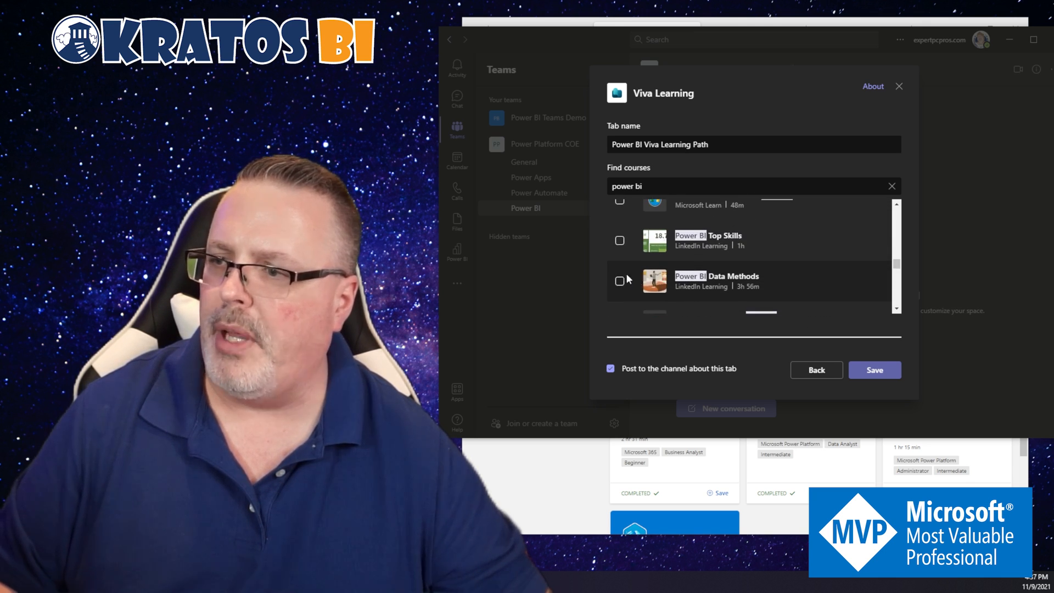
{"action": "left_click", "coordinate": [619, 240]}
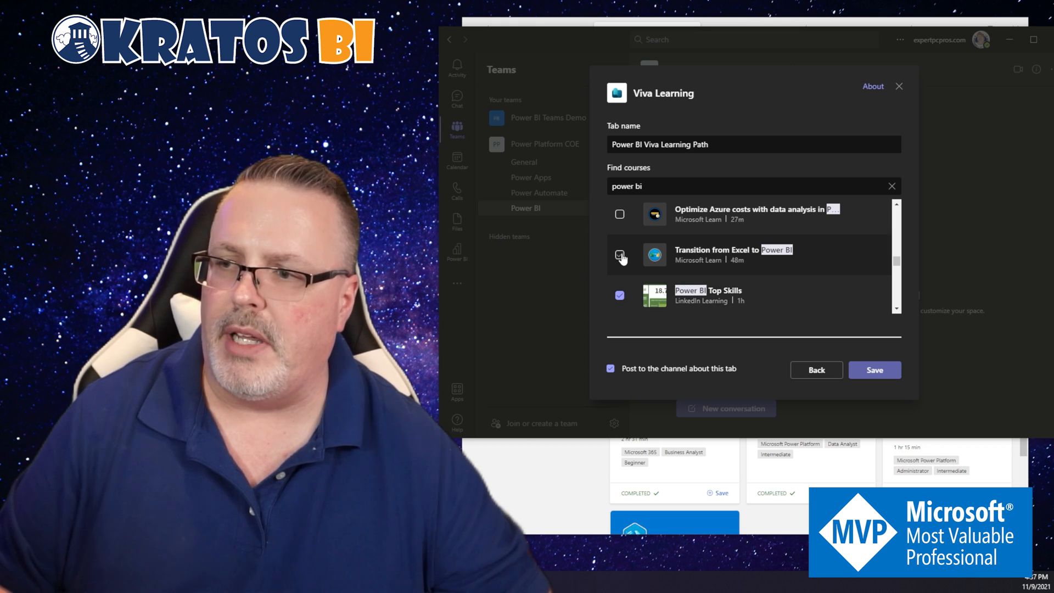
{"action": "left_click", "coordinate": [620, 255]}
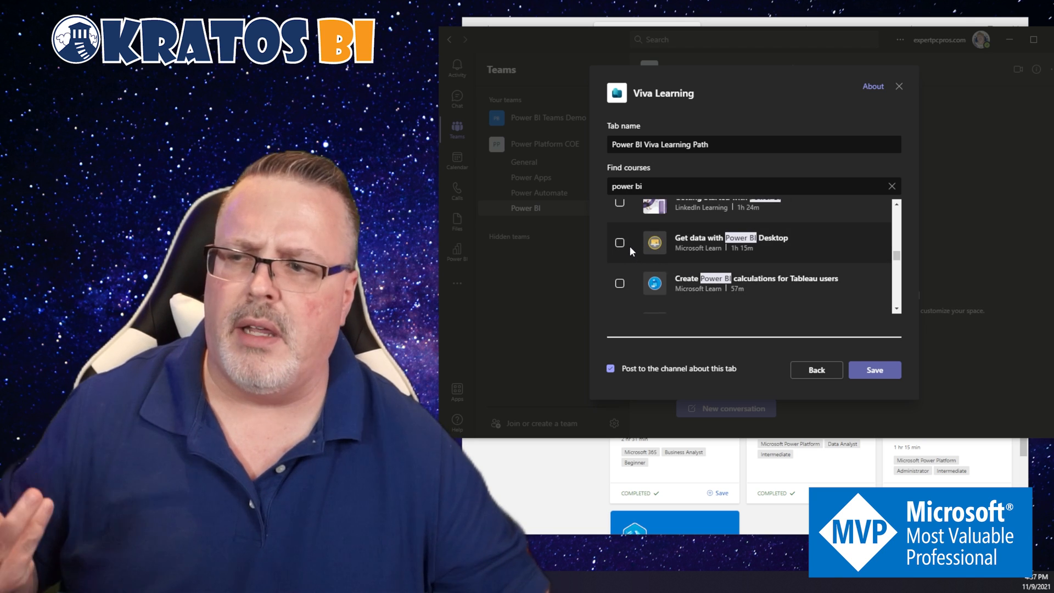
{"action": "left_click", "coordinate": [619, 243]}
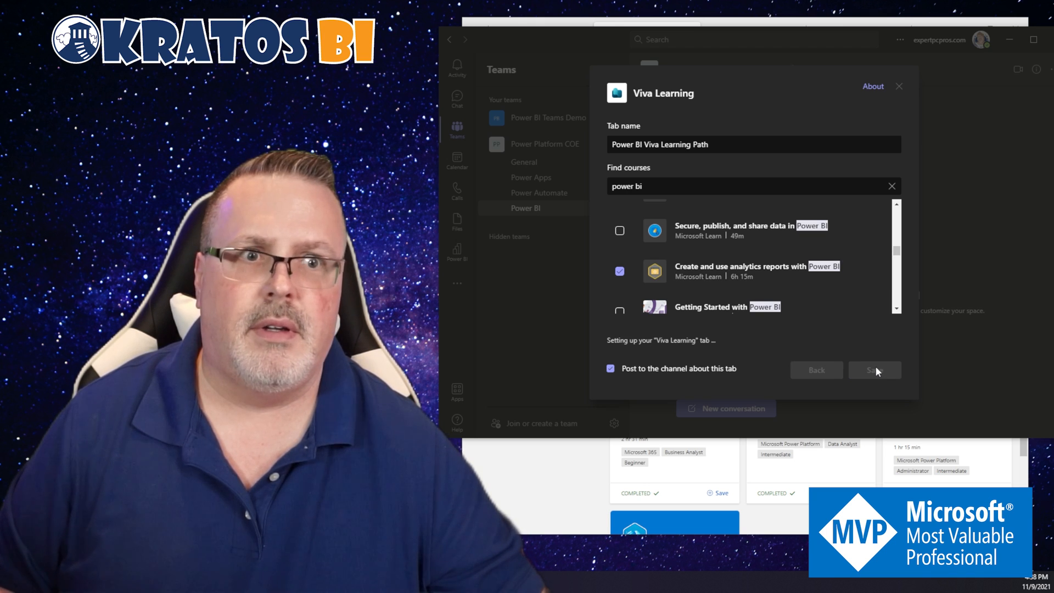
{"action": "left_click", "coordinate": [874, 370]}
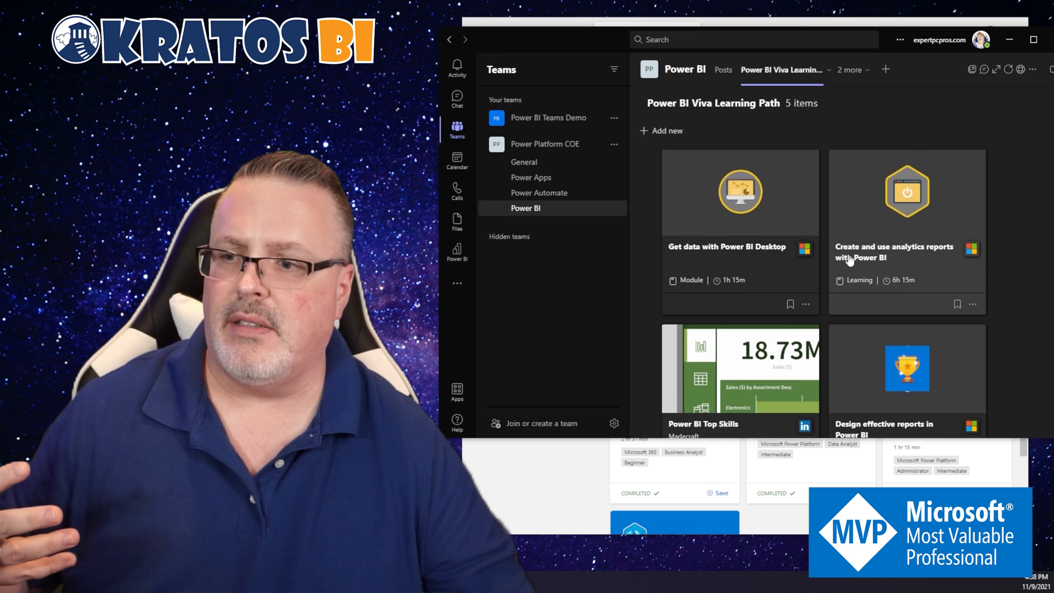
{"action": "scroll", "scroll_direction": "down", "scroll_amount": 3}
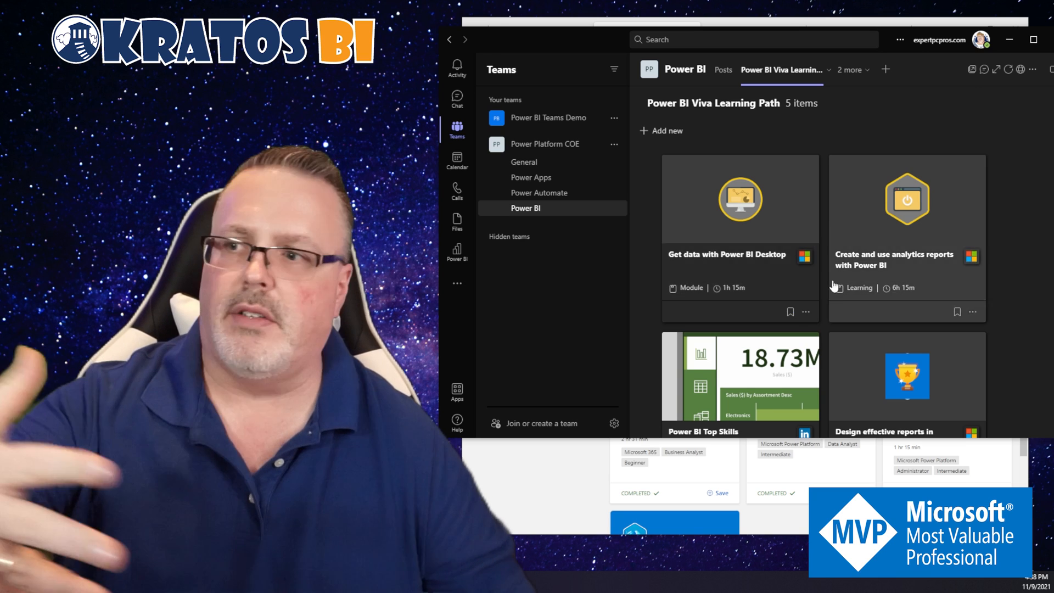
{"action": "left_click", "coordinate": [805, 311]}
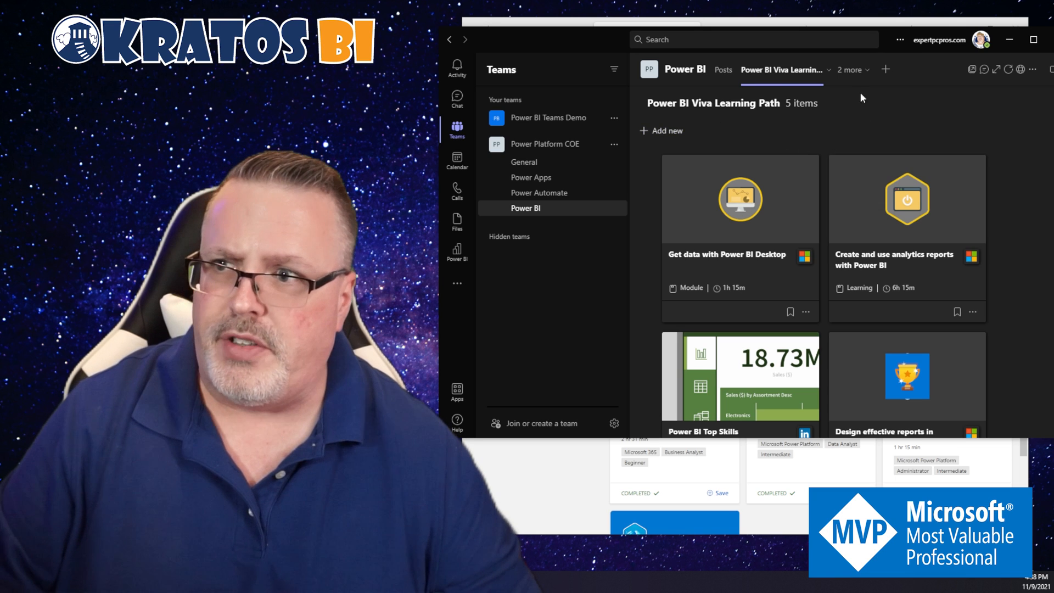
{"action": "mouse_move", "coordinate": [903, 262]}
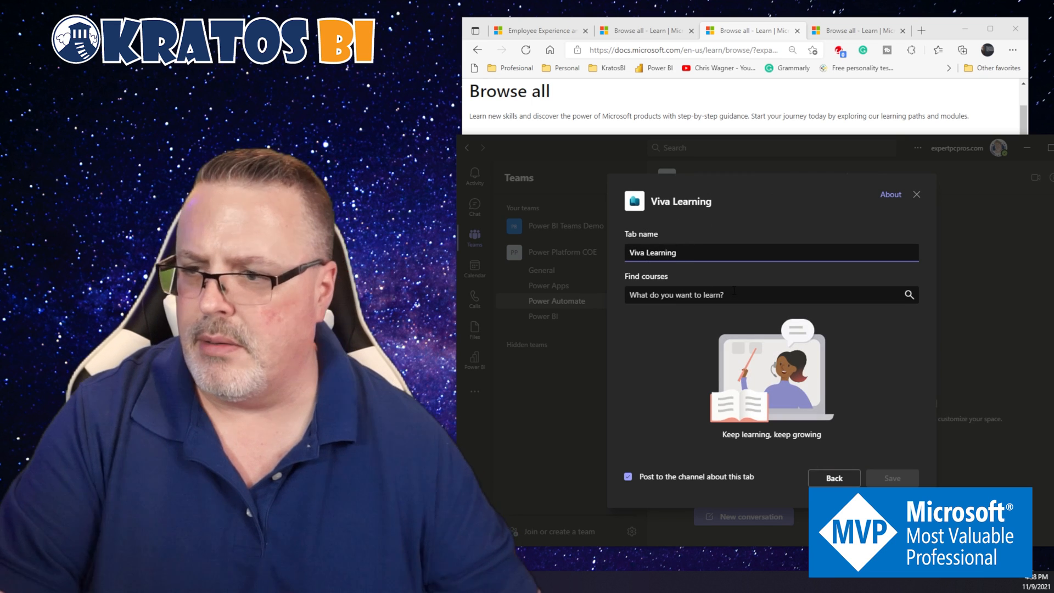
Step: Name the tab Power Apps Viva Learning Path and search courses for 'Power Apps'
{"action": "type", "text": "Power Apps"}
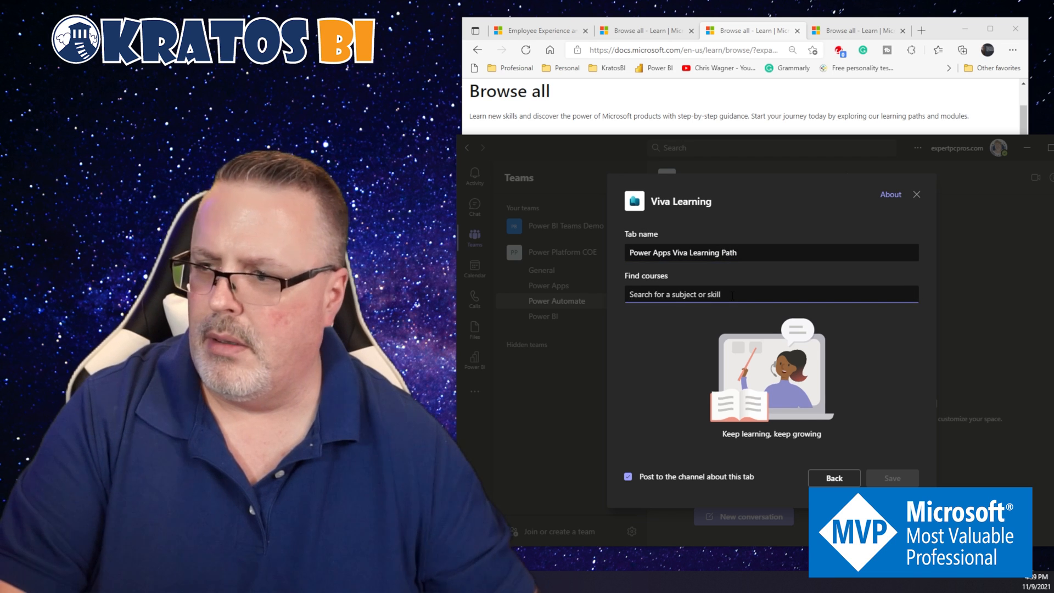
{"action": "type", "text": "Power Automate"}
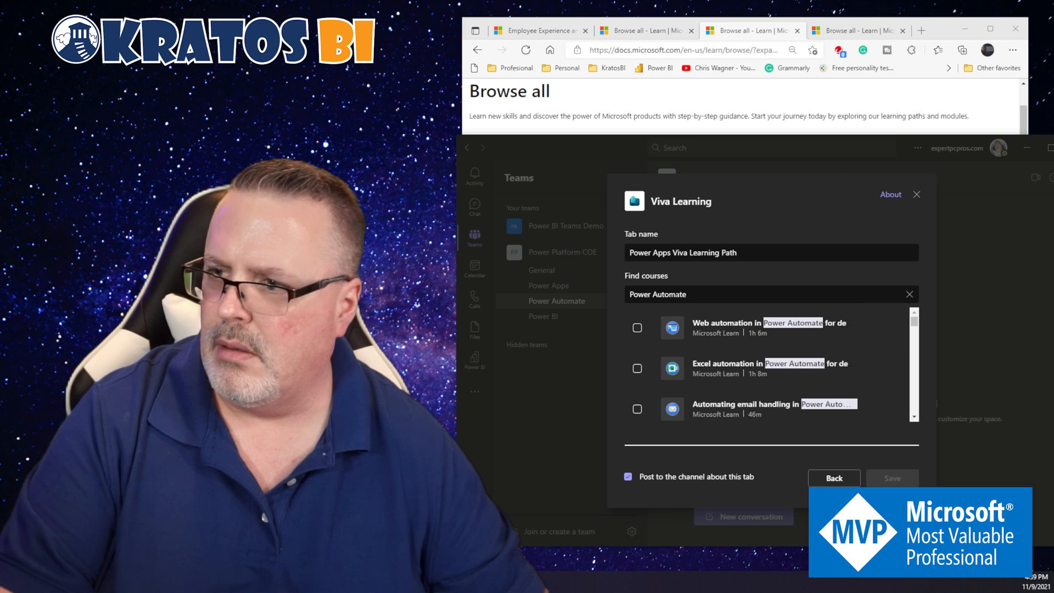
{"action": "type", "text": "Power Apps"}
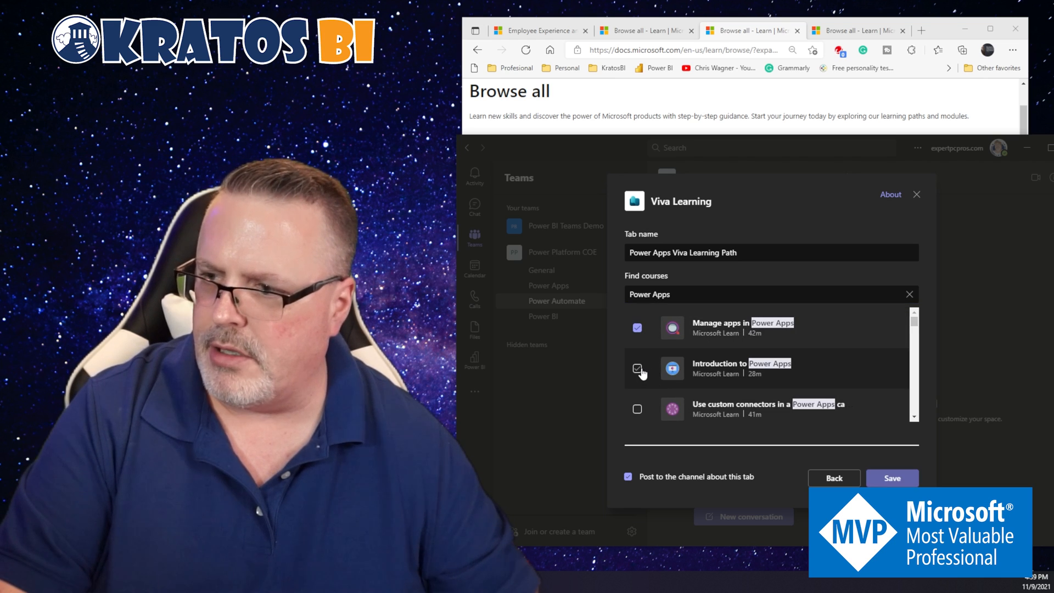
Step: Tick the custom connectors and Manage solutions Power Apps courses
{"action": "scroll", "scroll_direction": "down", "scroll_amount": 3}
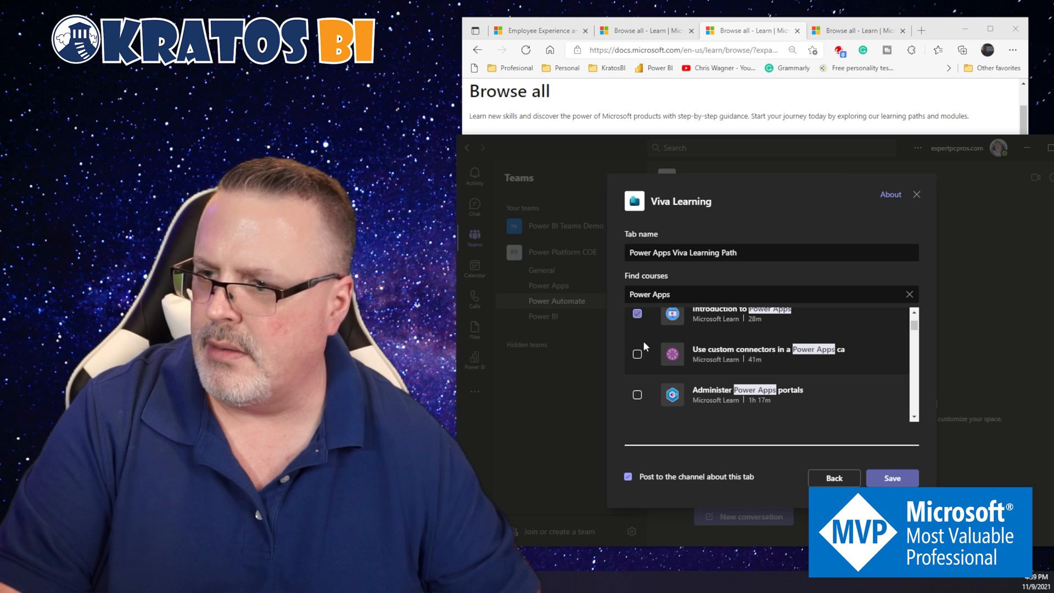
{"action": "left_click", "coordinate": [636, 354]}
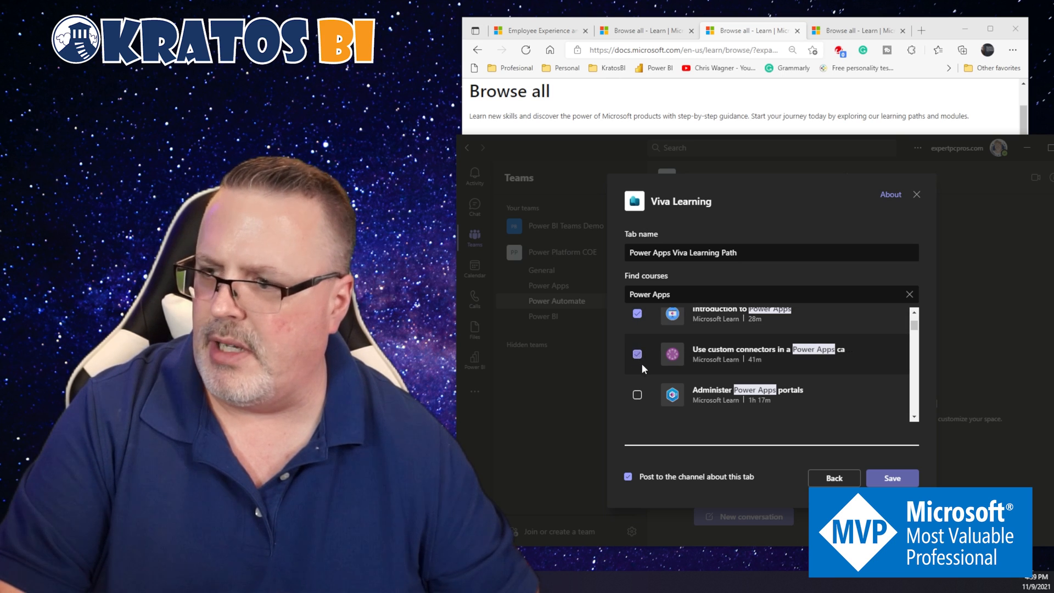
{"action": "scroll", "scroll_direction": "down", "scroll_amount": 3}
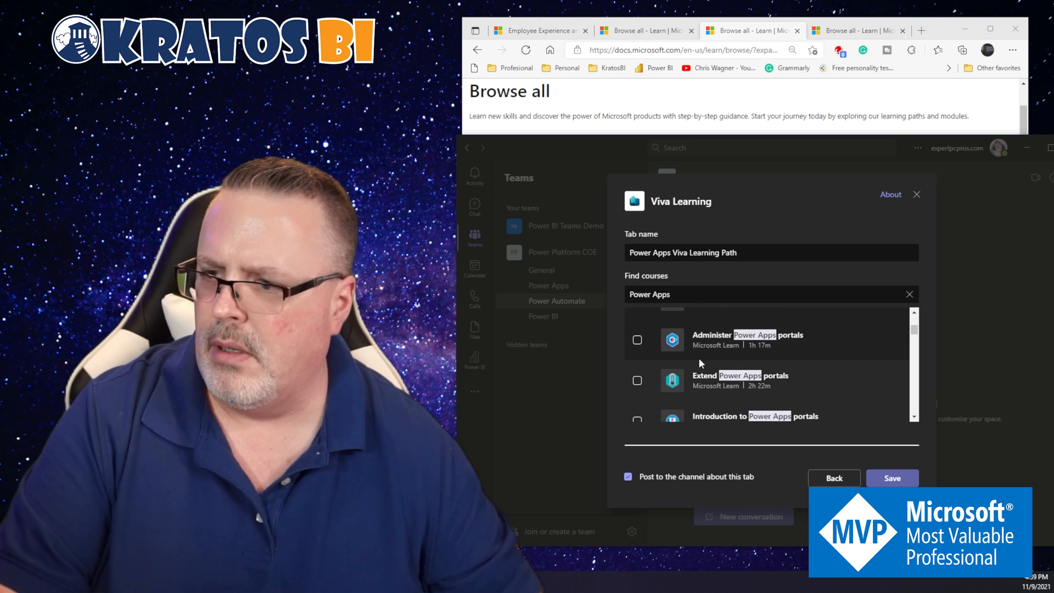
{"action": "scroll", "scroll_direction": "down", "scroll_amount": 3}
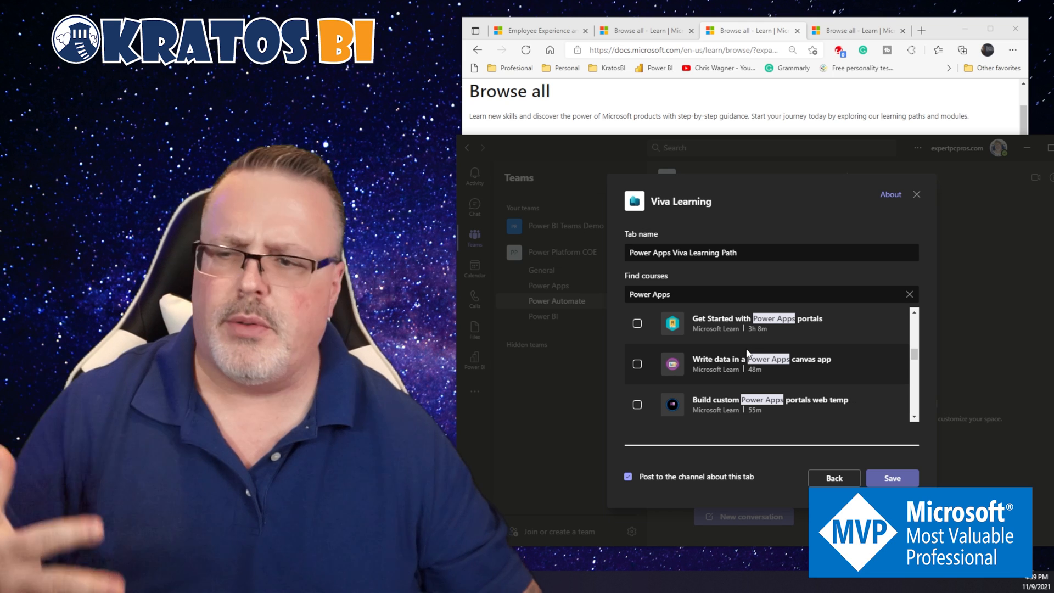
{"action": "scroll", "scroll_direction": "down", "scroll_amount": 3}
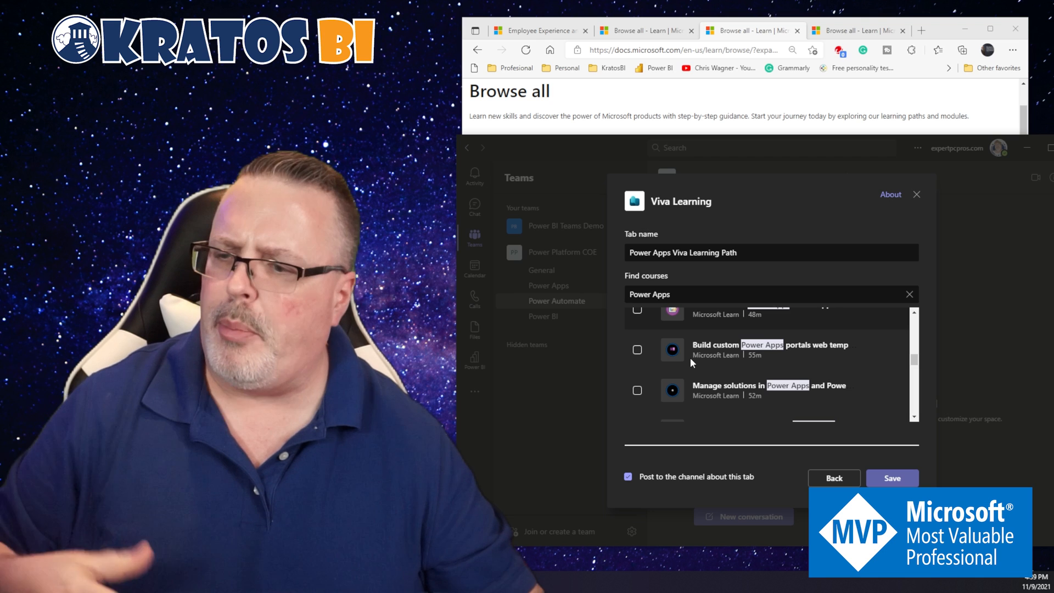
{"action": "scroll", "scroll_direction": "down", "scroll_amount": 3}
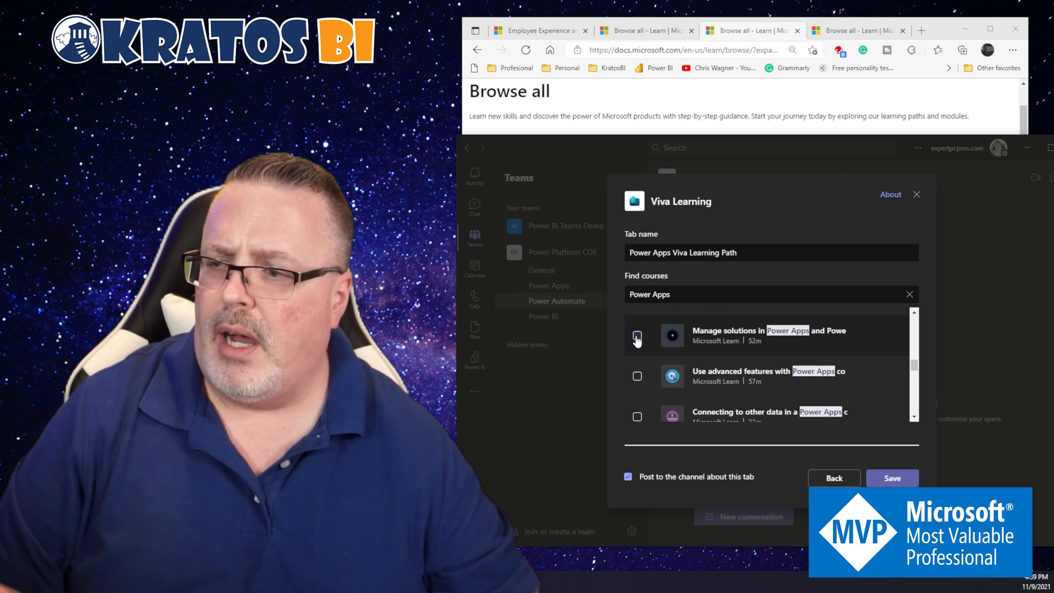
{"action": "left_click", "coordinate": [637, 336]}
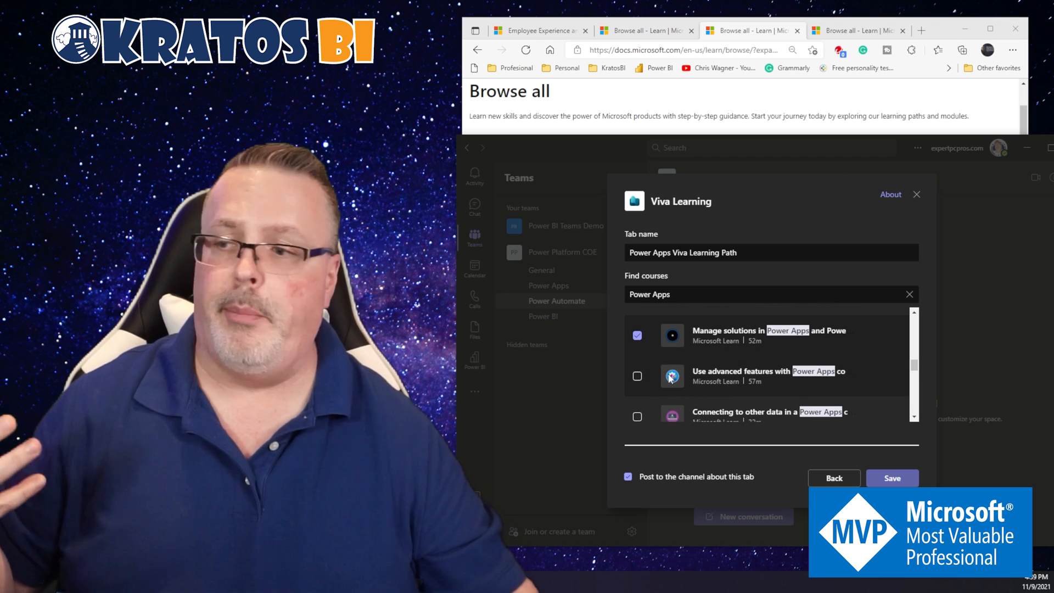
Step: Tick the portals administration course and save the new learning tab
{"action": "scroll", "scroll_direction": "down", "scroll_amount": 3}
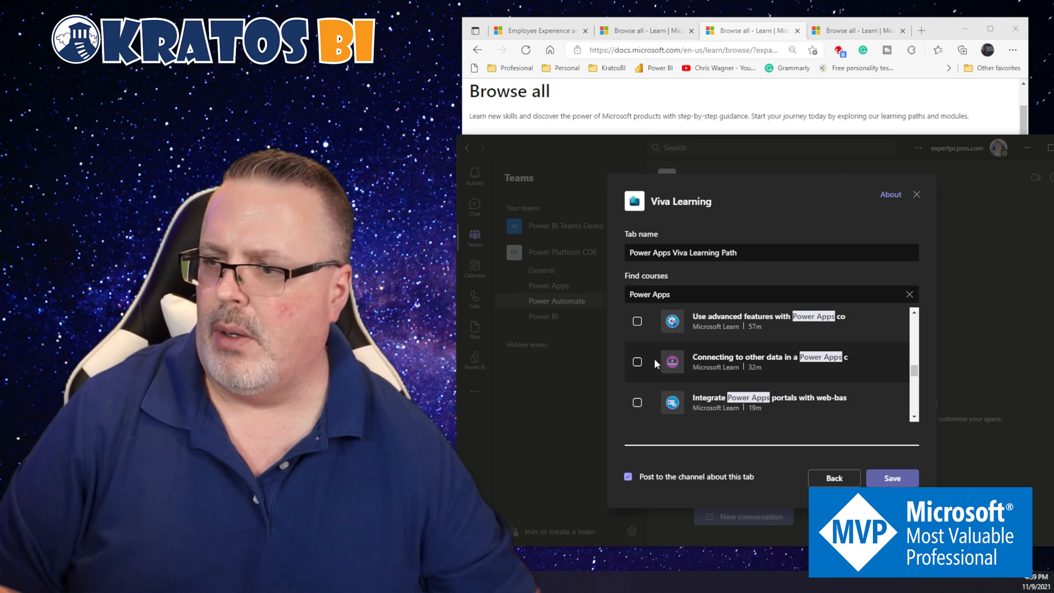
{"action": "scroll", "scroll_direction": "down", "scroll_amount": 3}
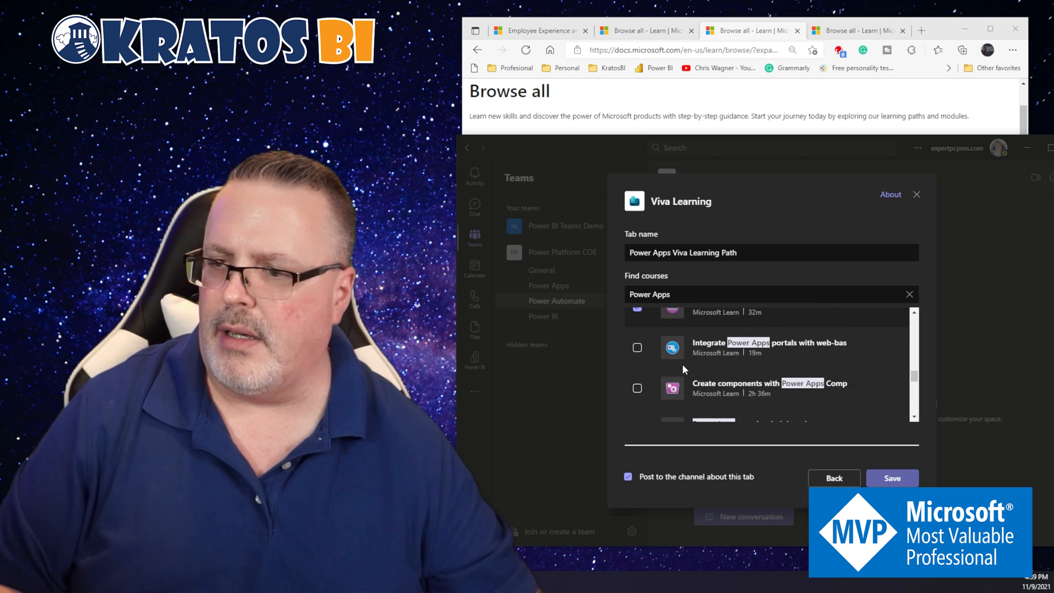
{"action": "scroll", "scroll_direction": "down", "scroll_amount": 3}
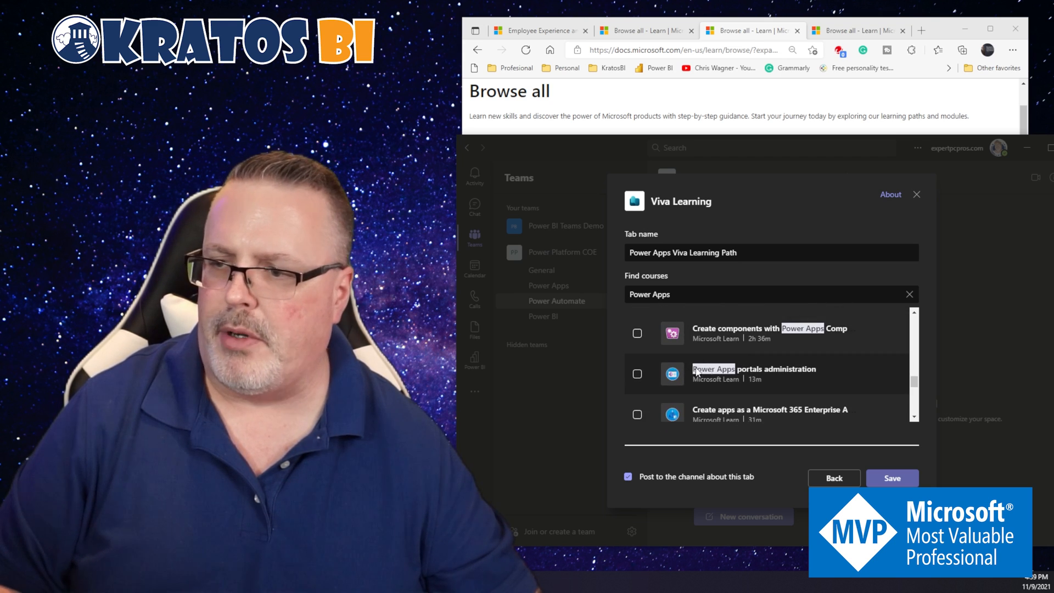
{"action": "left_click", "coordinate": [636, 373]}
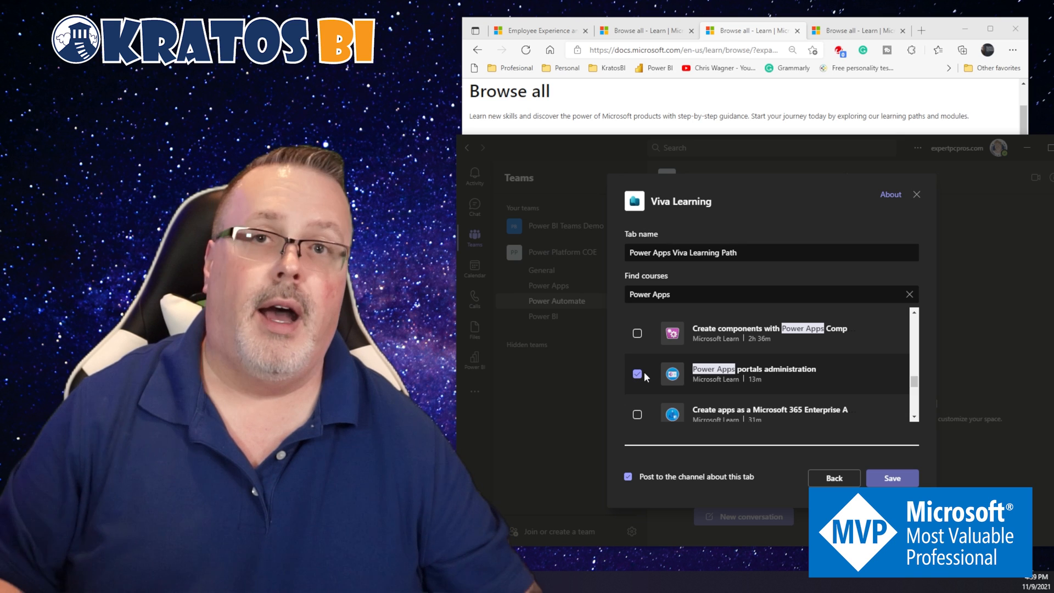
{"action": "left_click", "coordinate": [636, 374]}
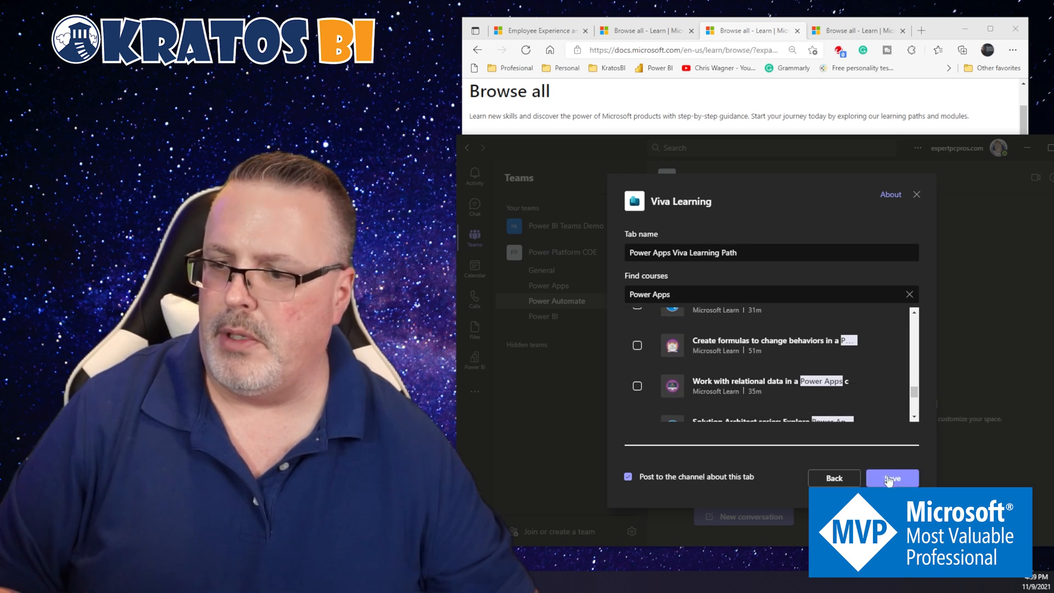
{"action": "left_click", "coordinate": [892, 477]}
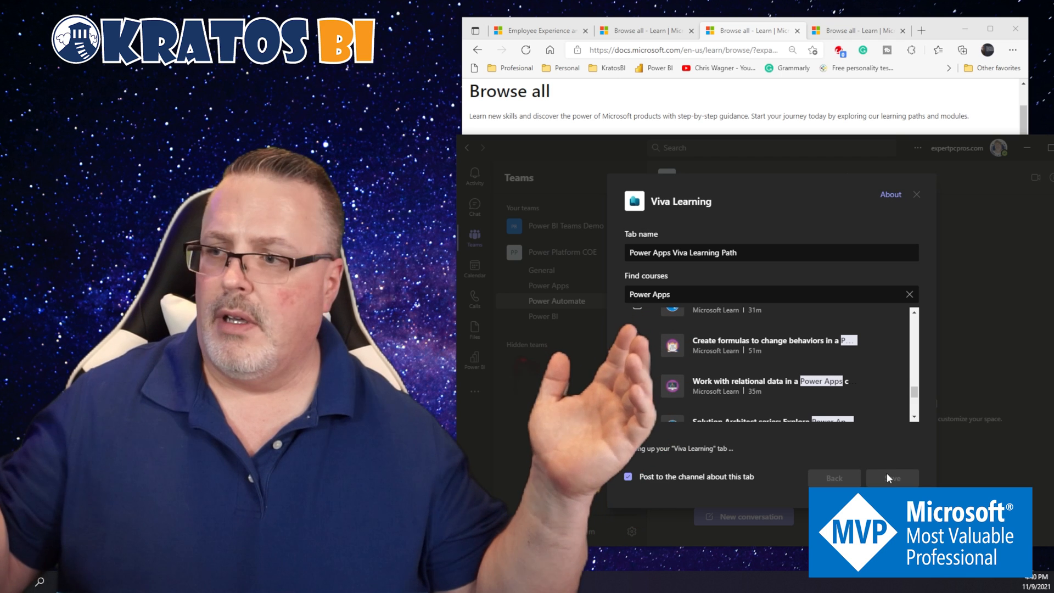
Step: Let the Power Apps Viva Learning Path tab finish setting up and view its 6 courses
{"action": "left_click", "coordinate": [892, 477]}
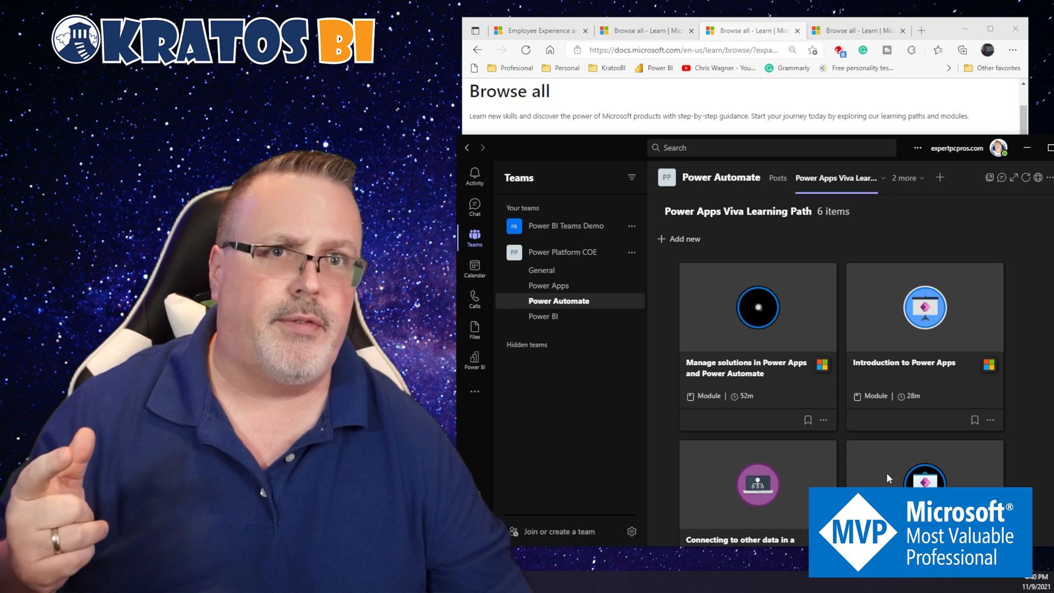
{"action": "mouse_move", "coordinate": [571, 316]}
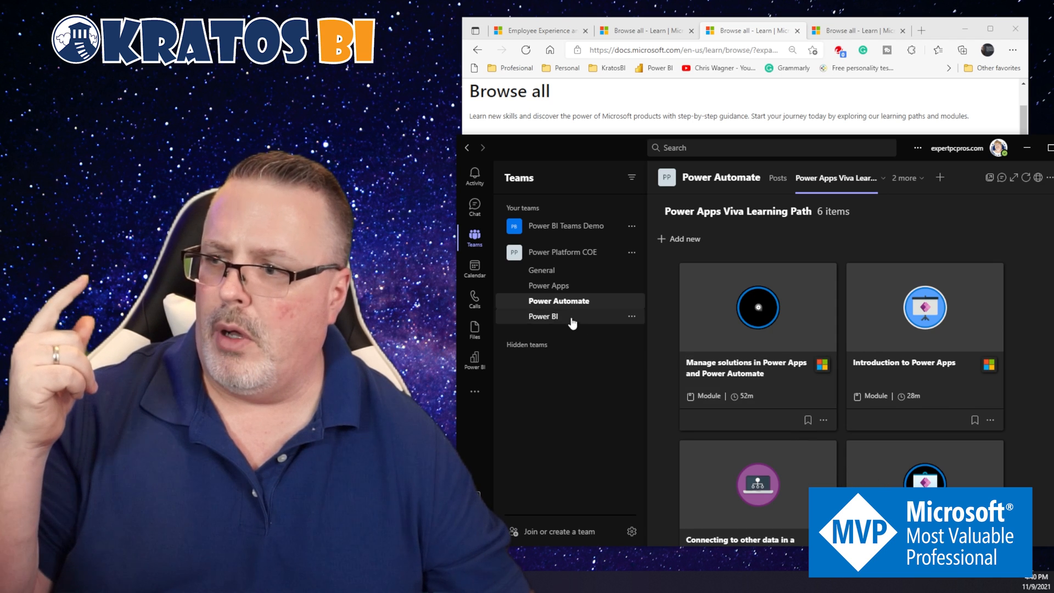
{"action": "mouse_move", "coordinate": [840, 255]}
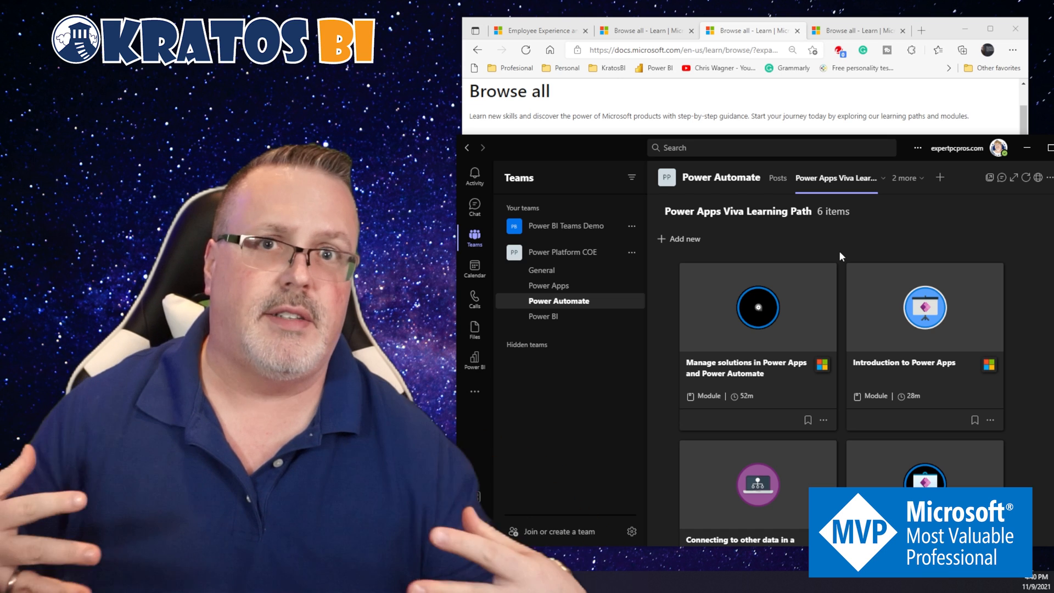
{"action": "mouse_move", "coordinate": [871, 288]}
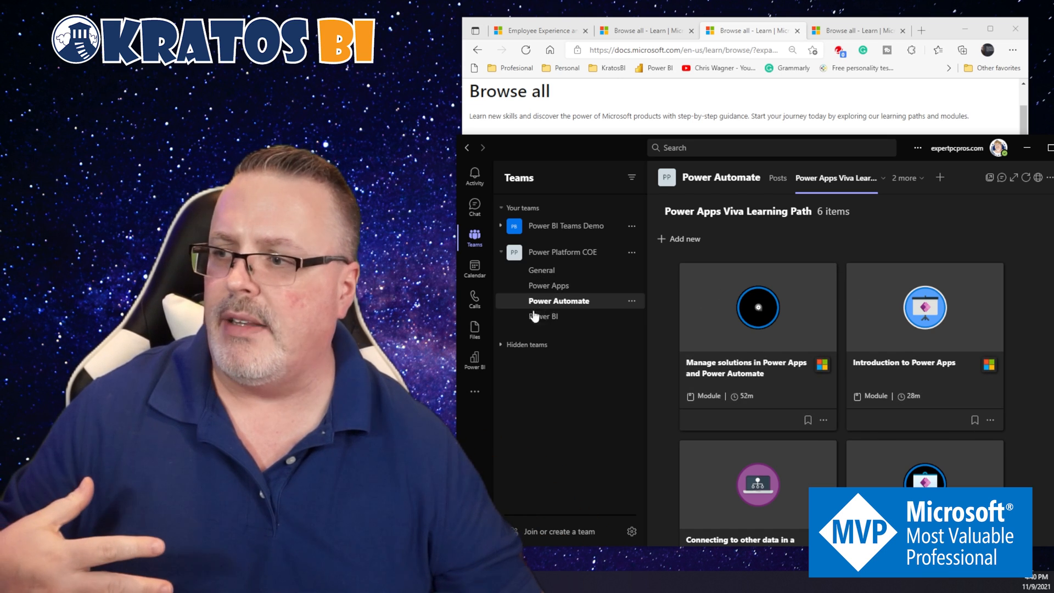
{"action": "mouse_move", "coordinate": [549, 285]}
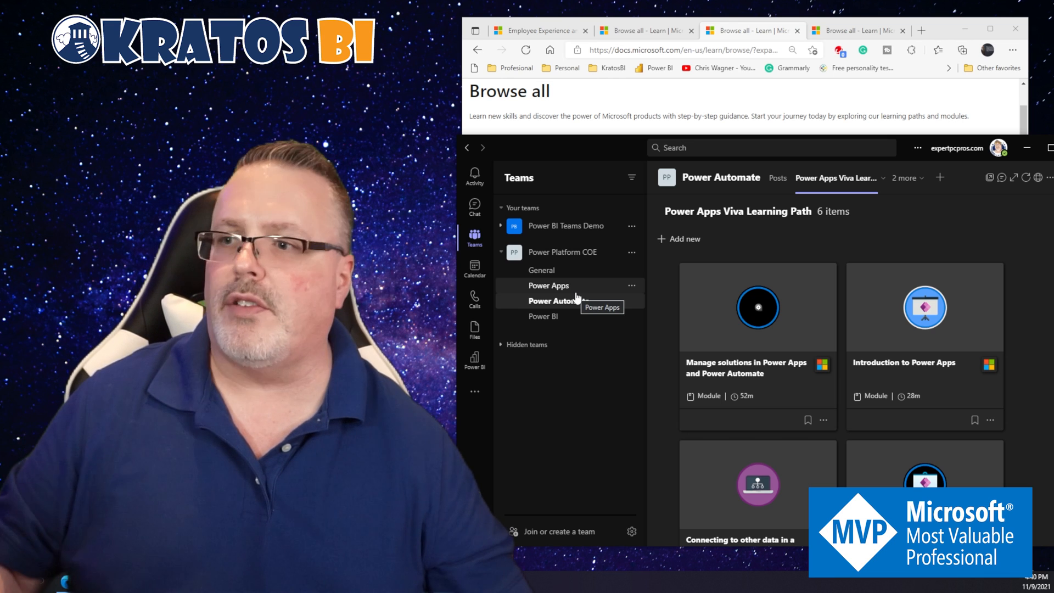
{"action": "left_click", "coordinate": [559, 301]}
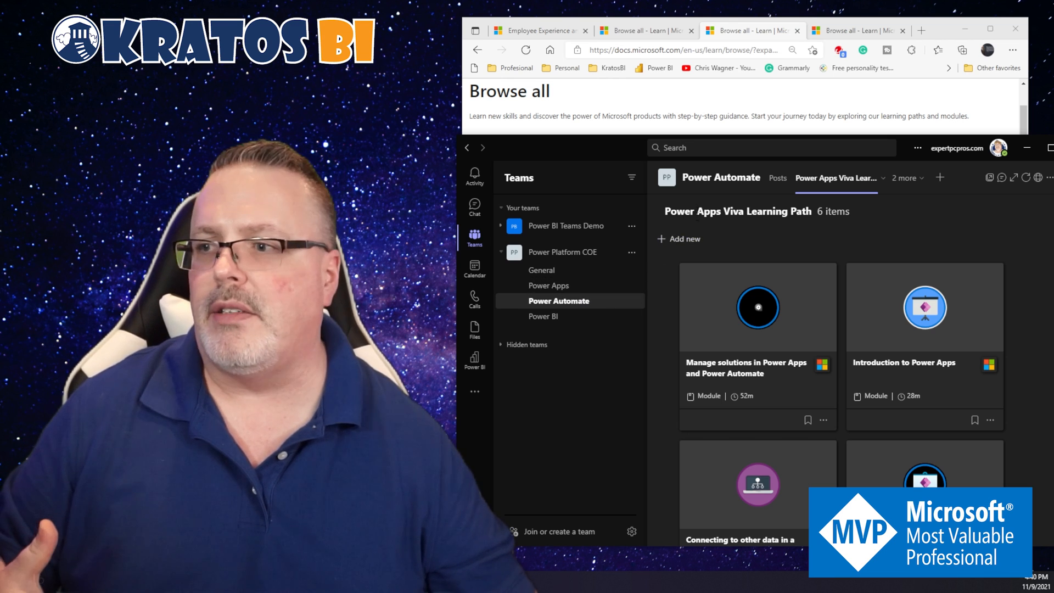